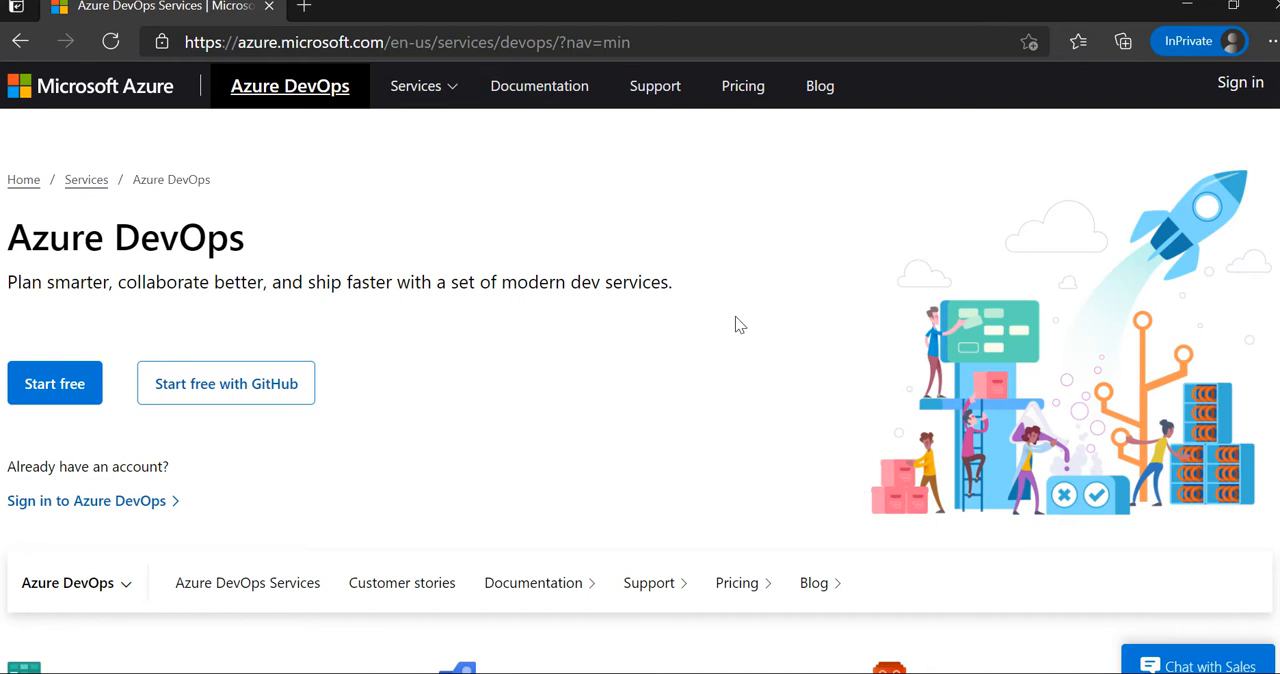
mouse_move(462, 228)
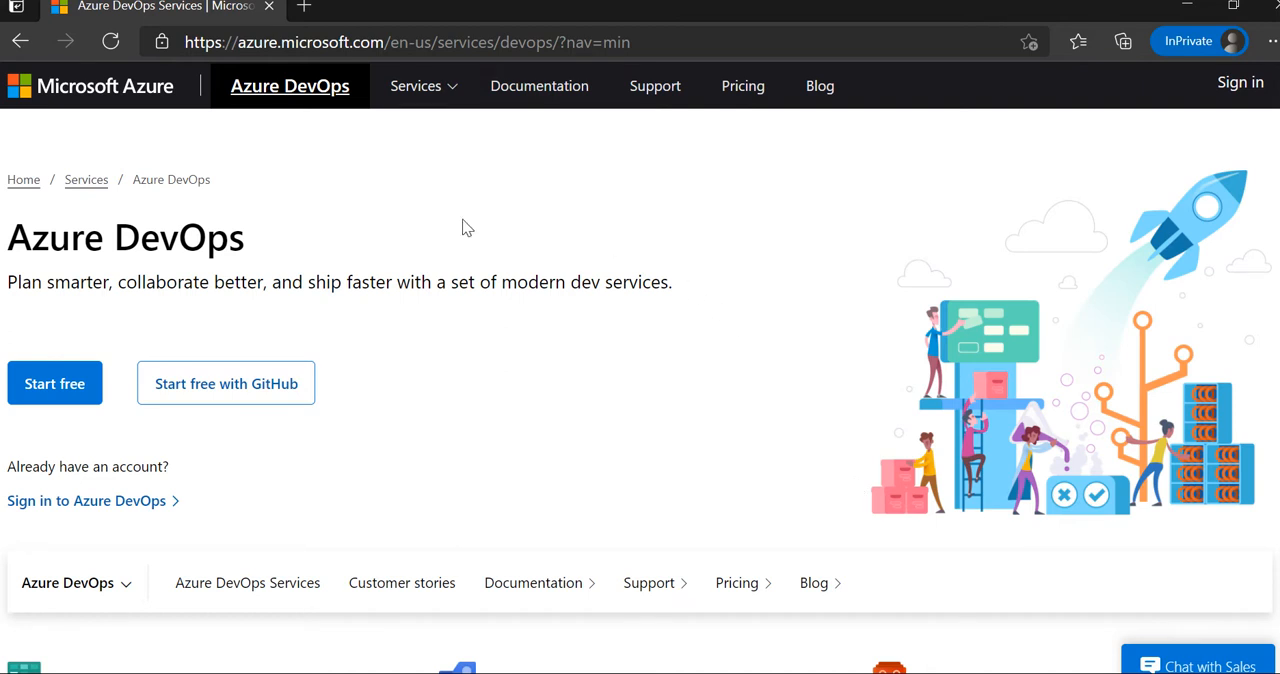
- Start the free Azure DevOps sign-up and choose to create a new Microsoft account
left_click(660, 42)
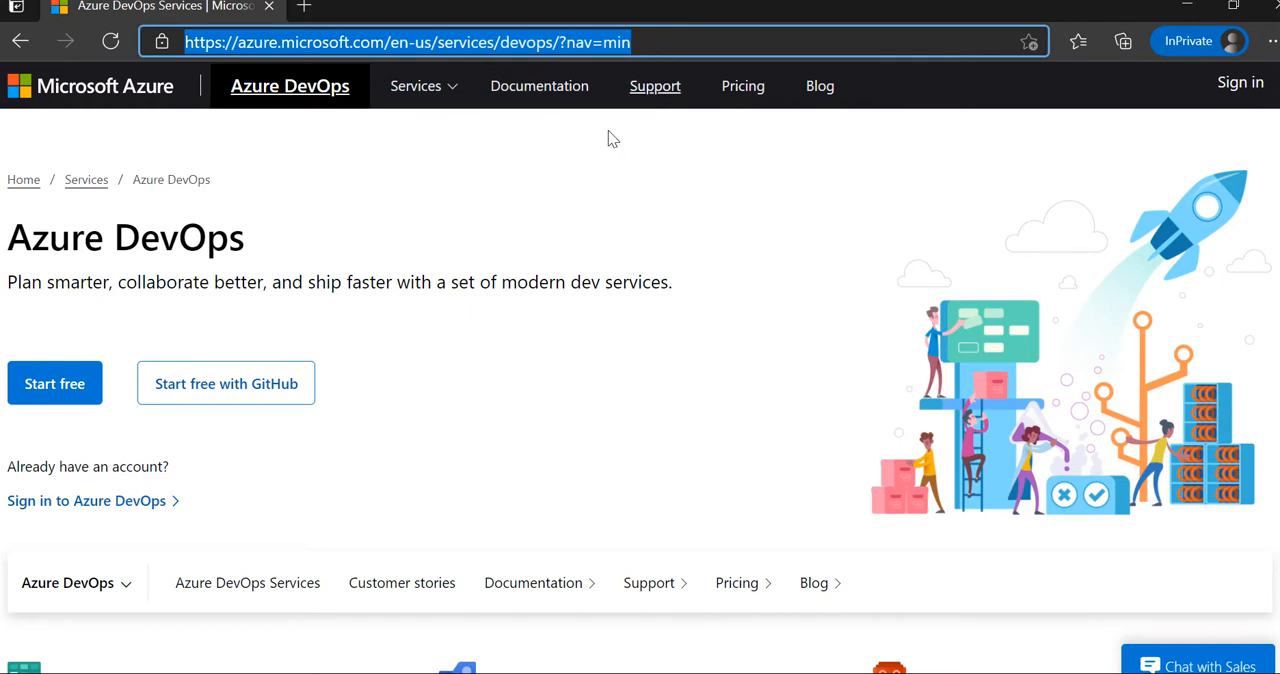
mouse_move(68, 344)
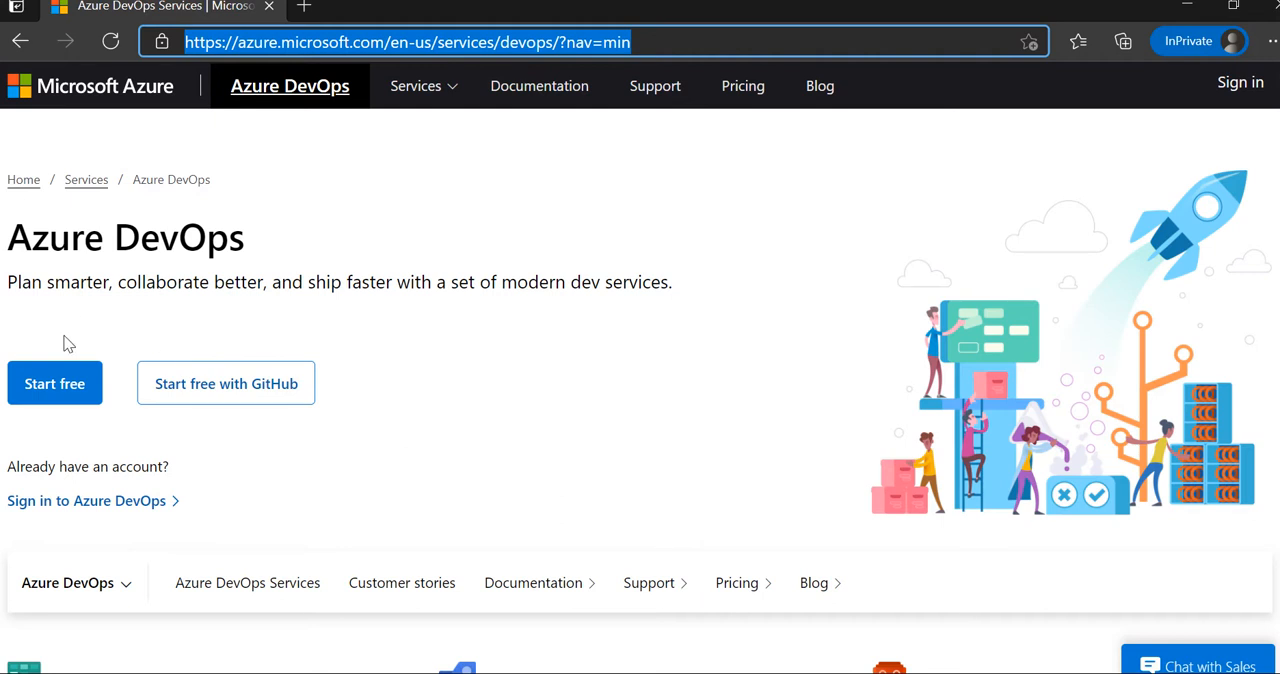
left_click(54, 384)
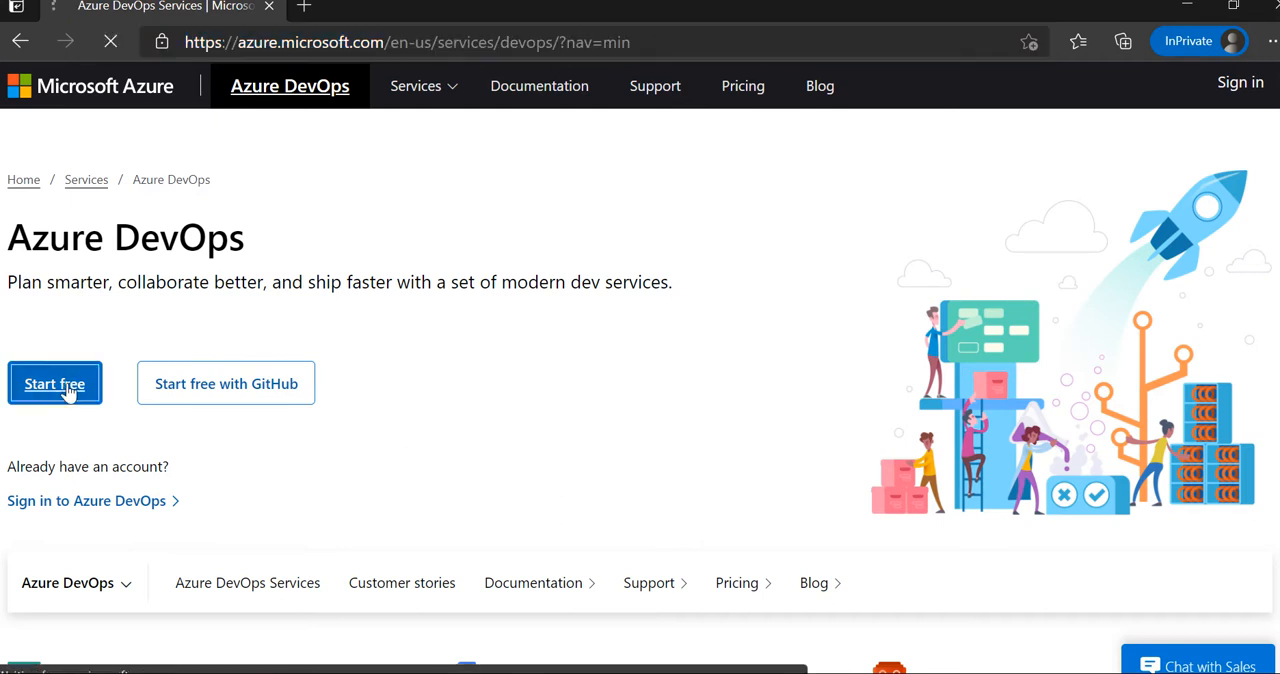
left_click(54, 384)
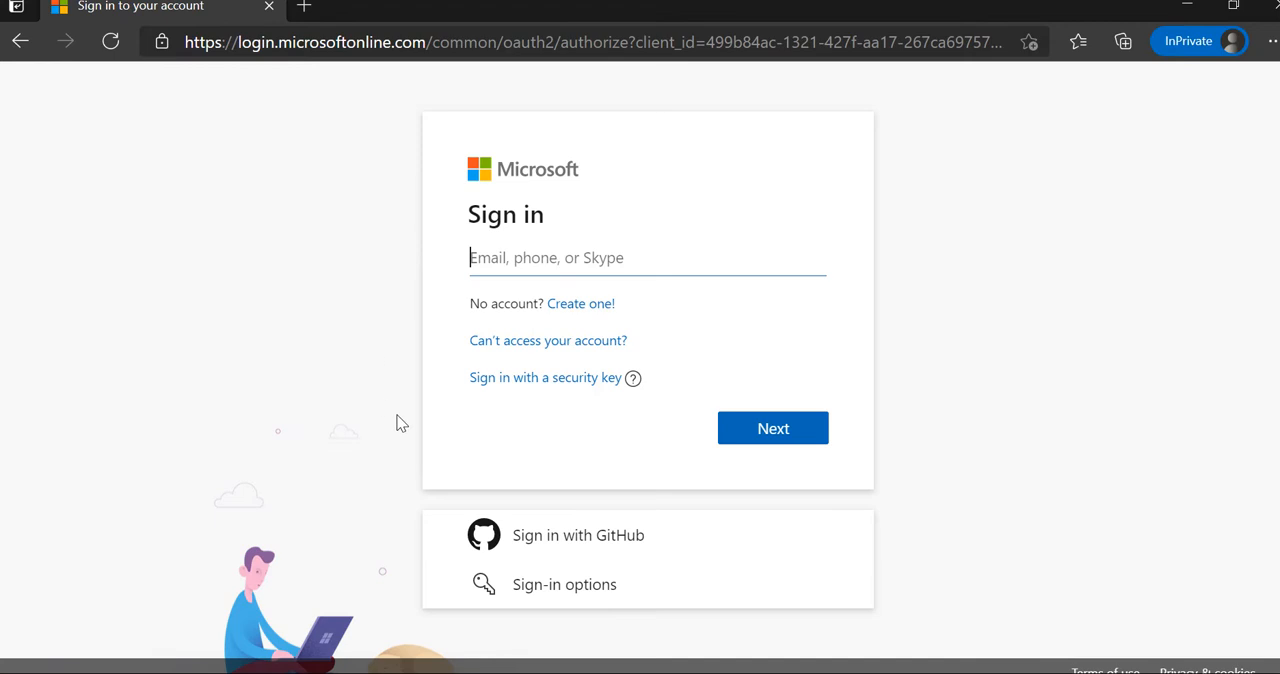
mouse_move(804, 356)
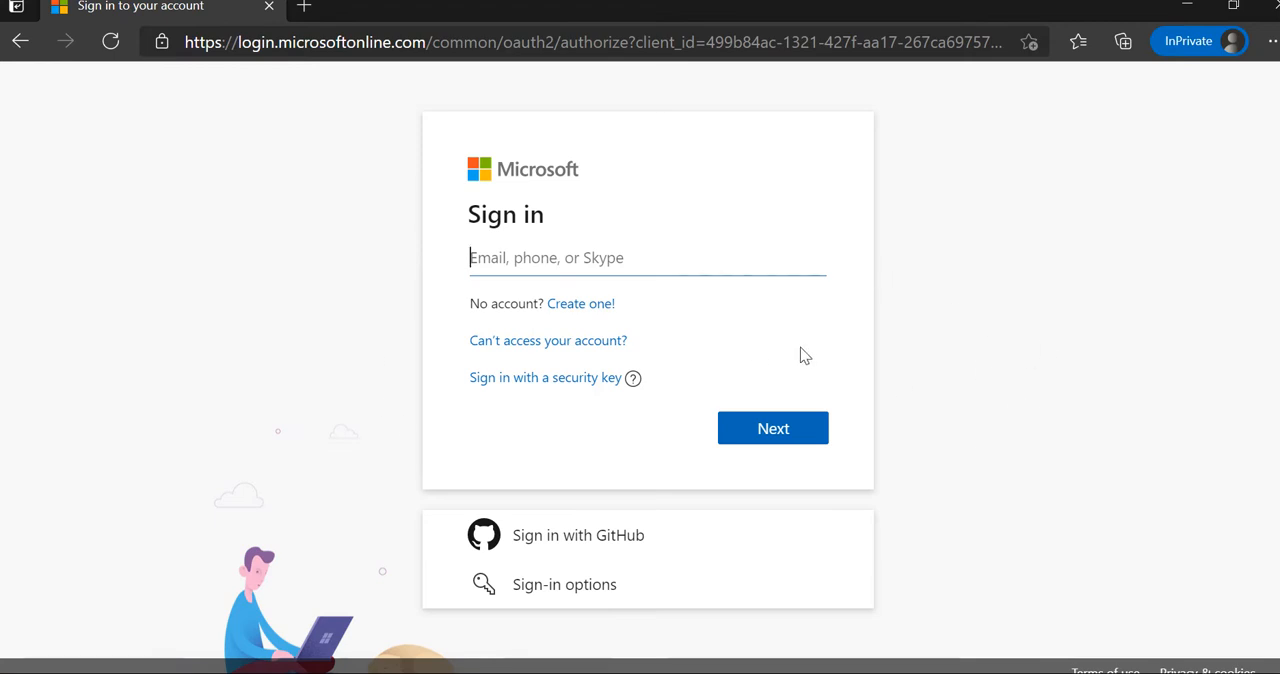
mouse_move(580, 310)
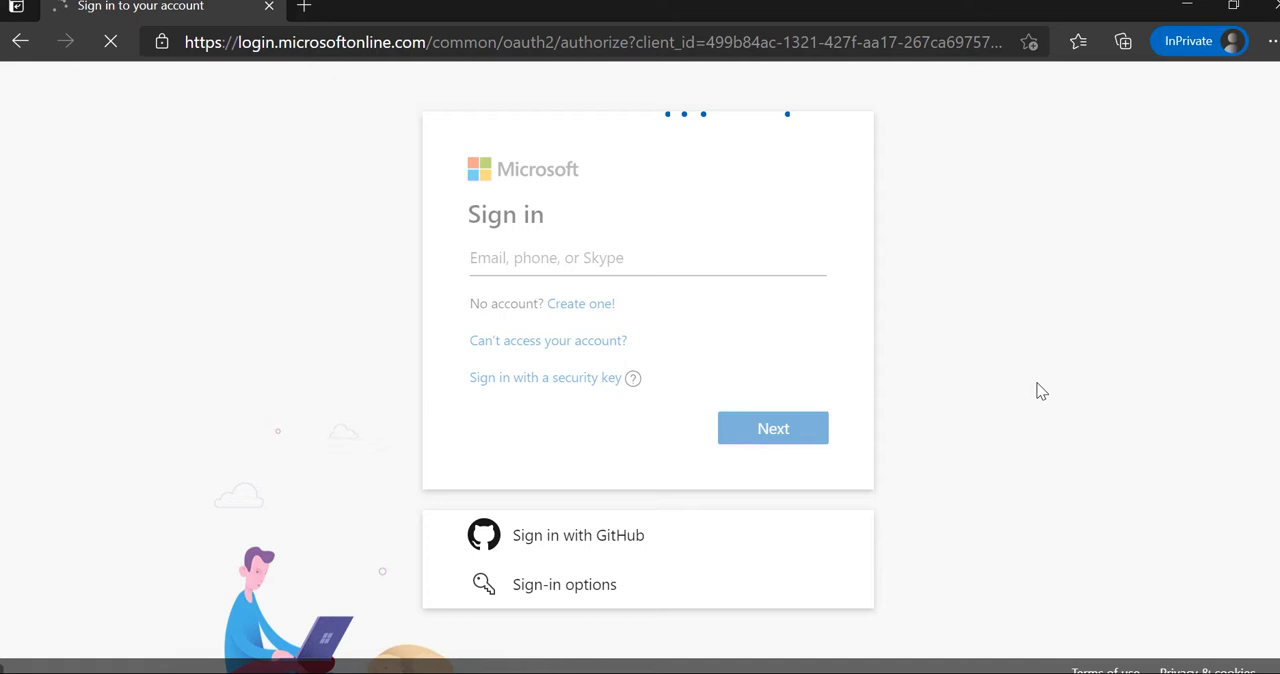
left_click(580, 304)
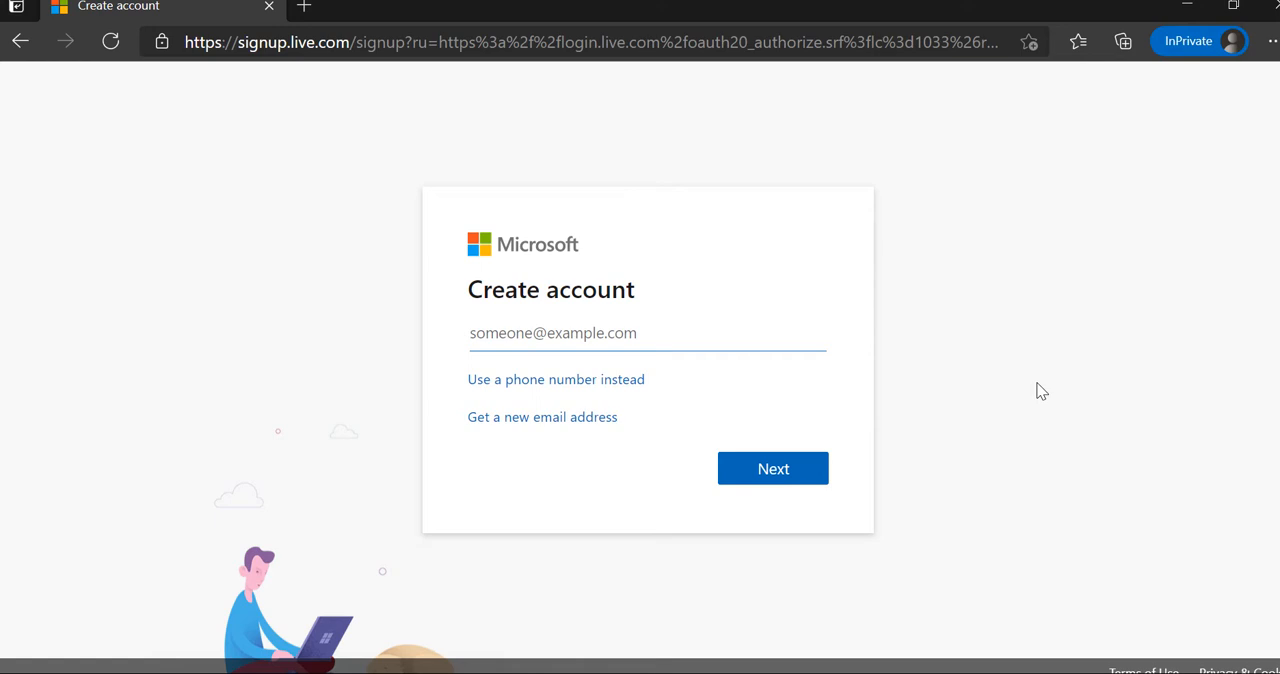
mouse_move(1000, 410)
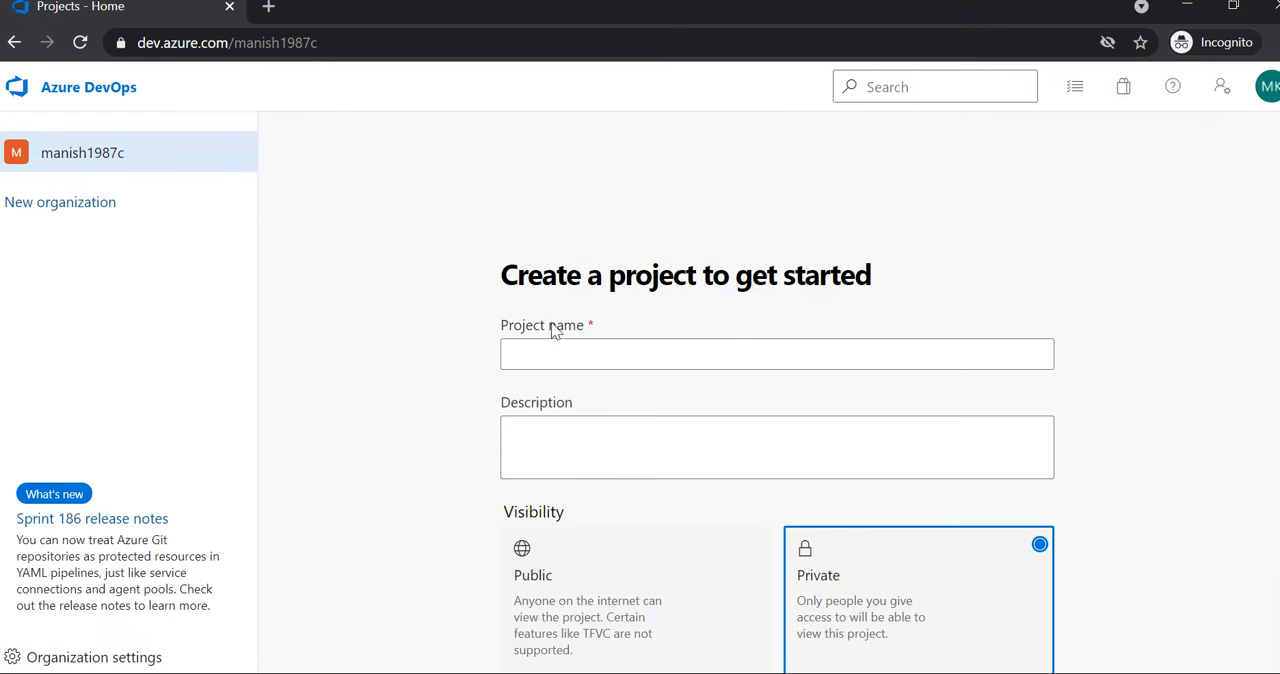
- Name the new project 'Testing-video'
left_click(776, 354)
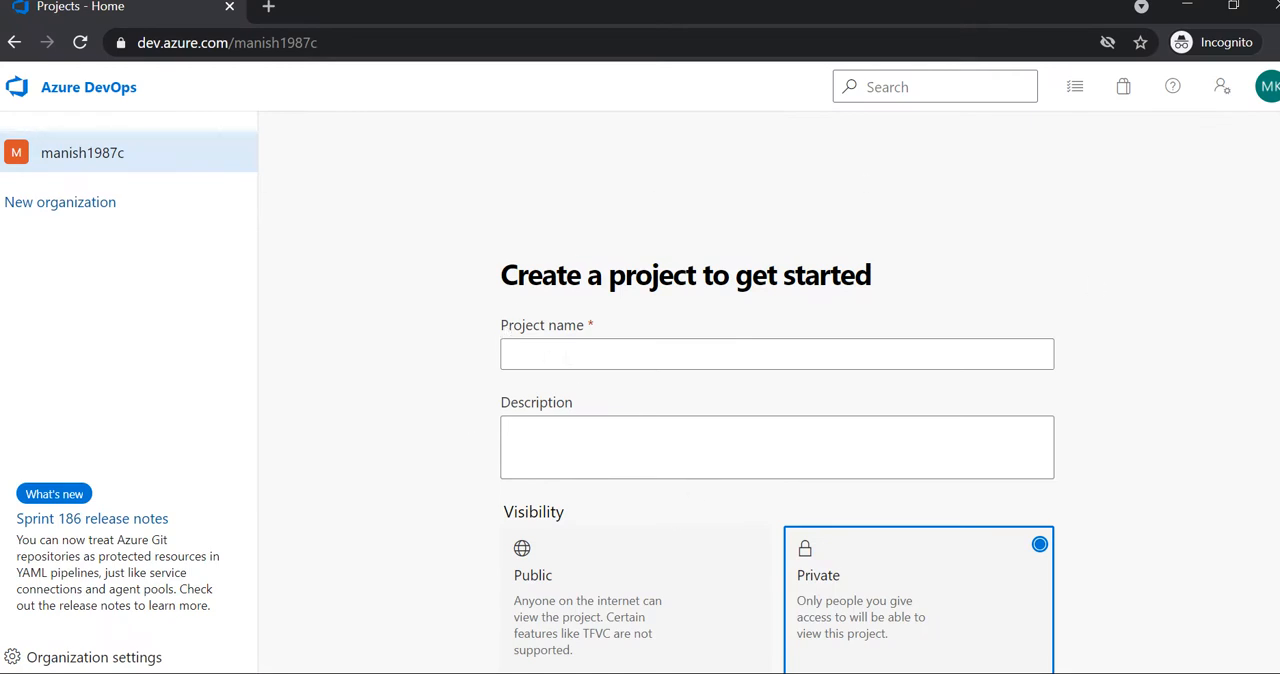
left_click(776, 354)
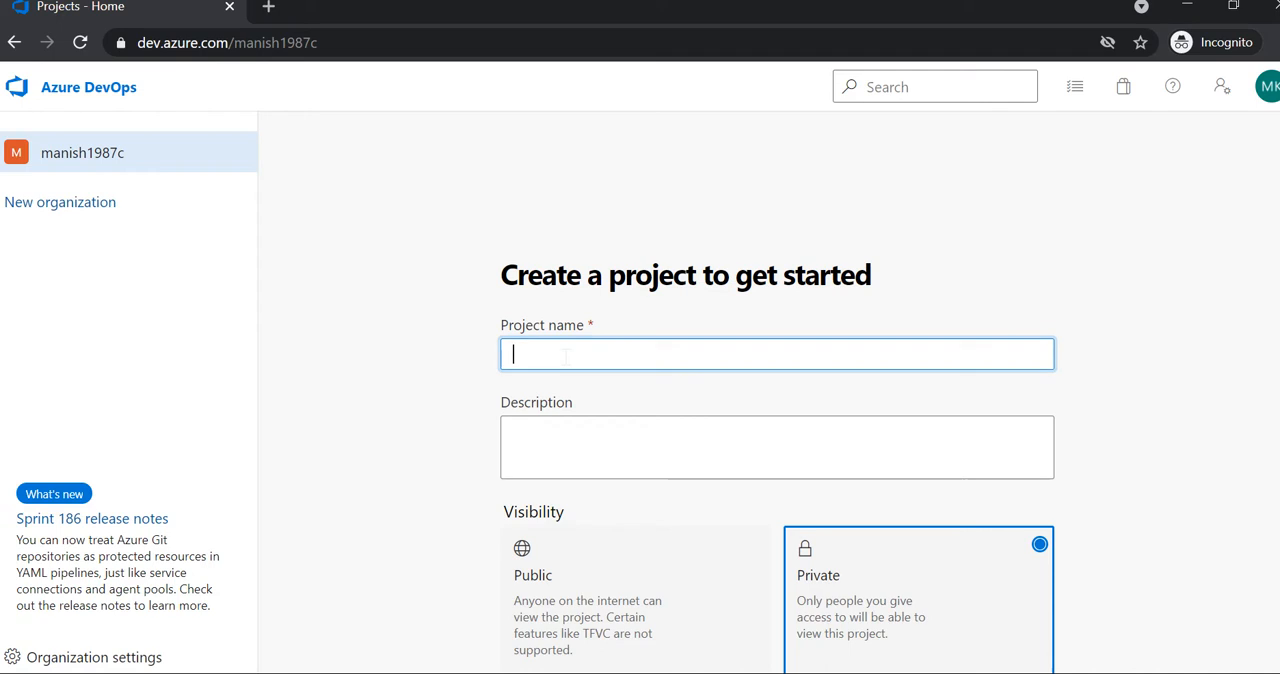
type("Testing-")
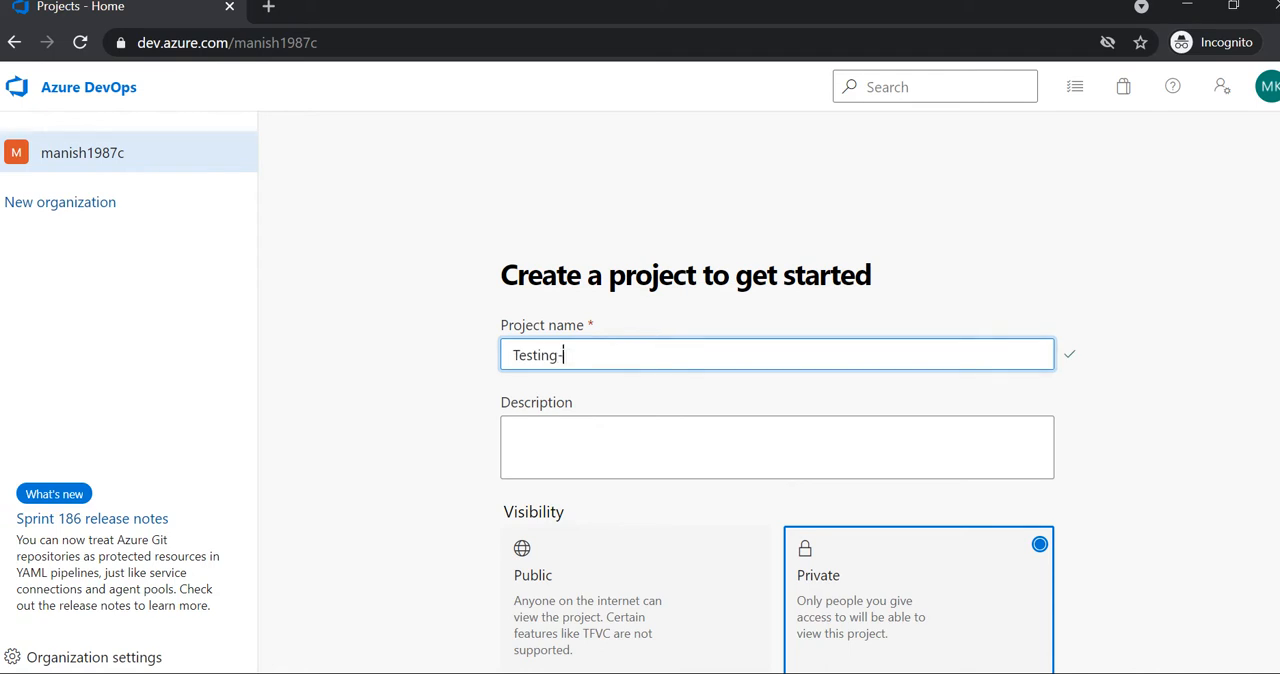
type("video")
left_click(776, 448)
type("this")
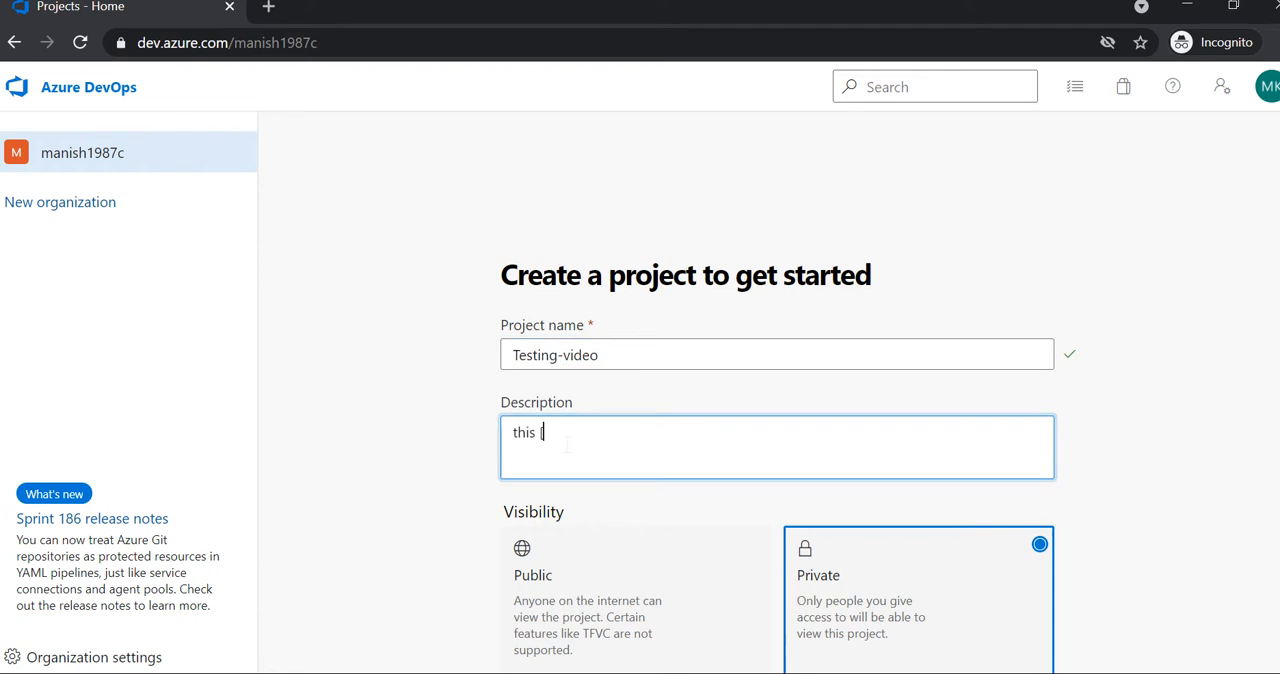
- Describe the project as related to API Testing, keeping Private visibility
type("project is realt")
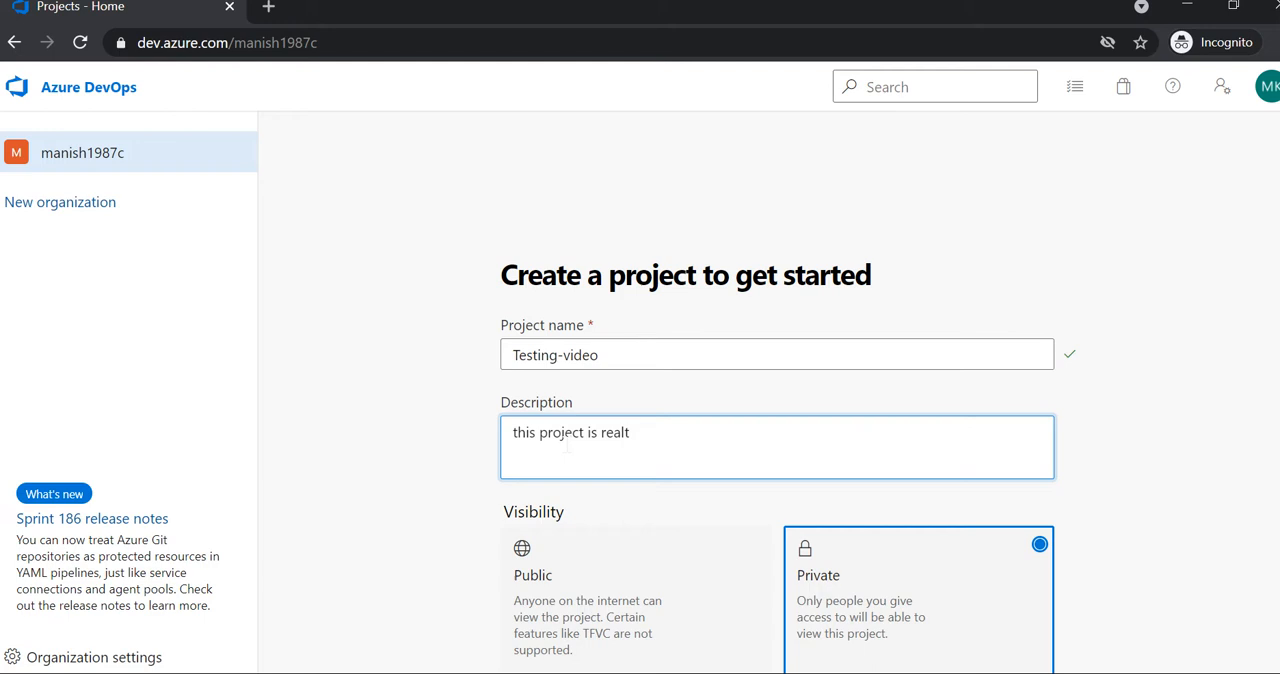
type("a")
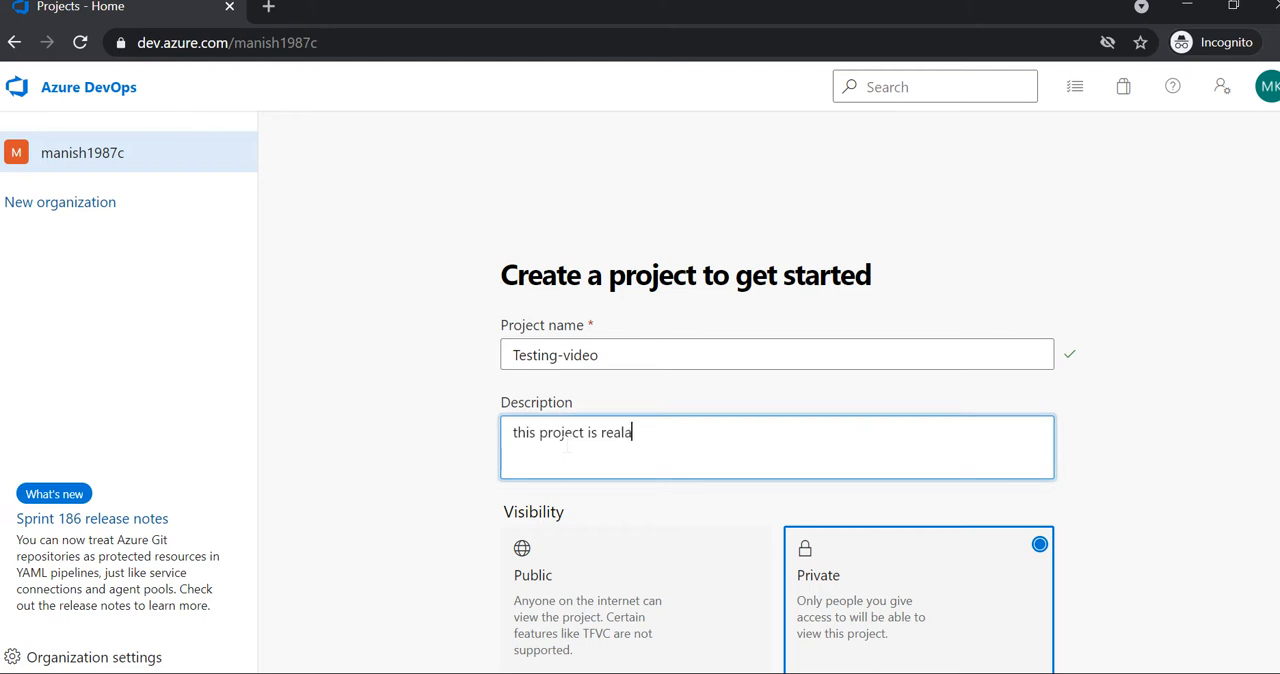
type("ted")
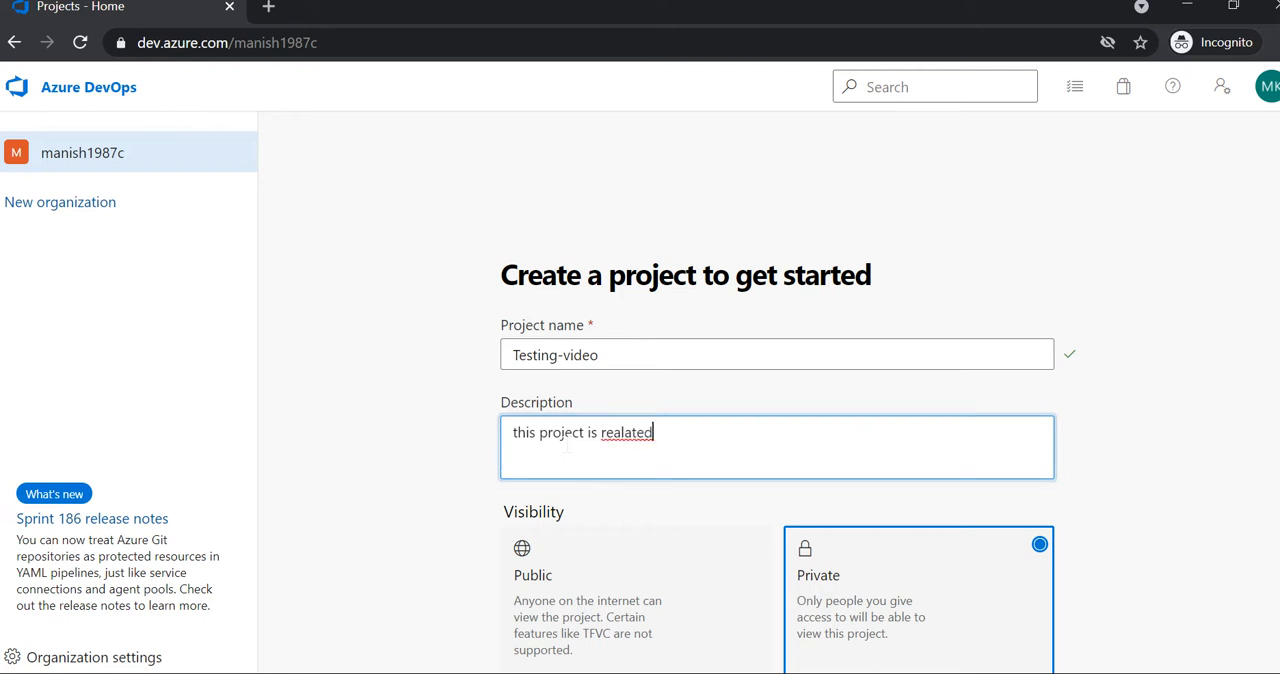
key("Backspace")
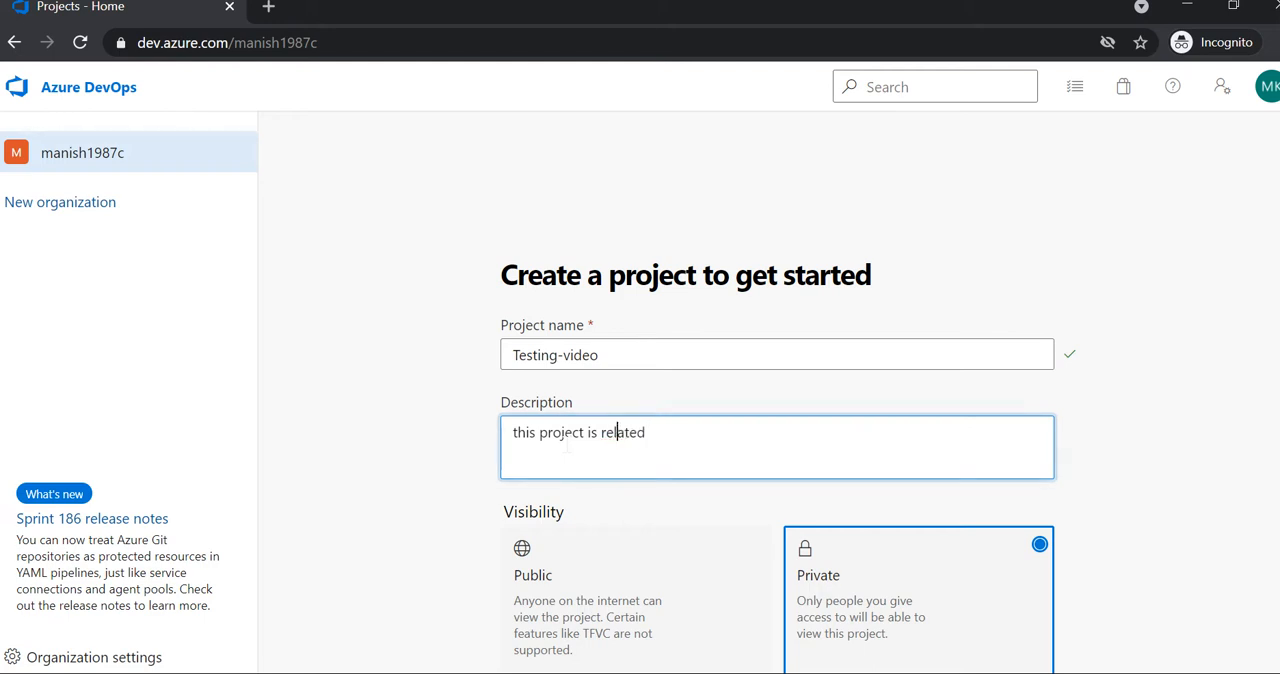
type("to API")
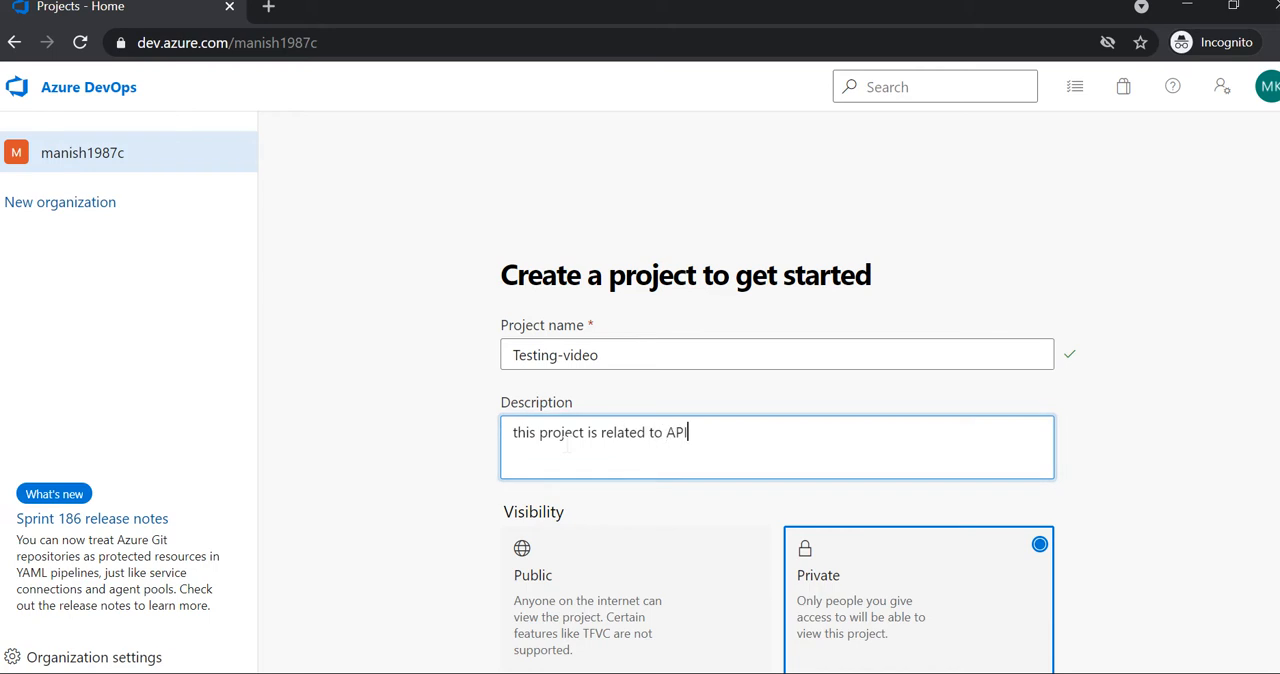
type("Testing")
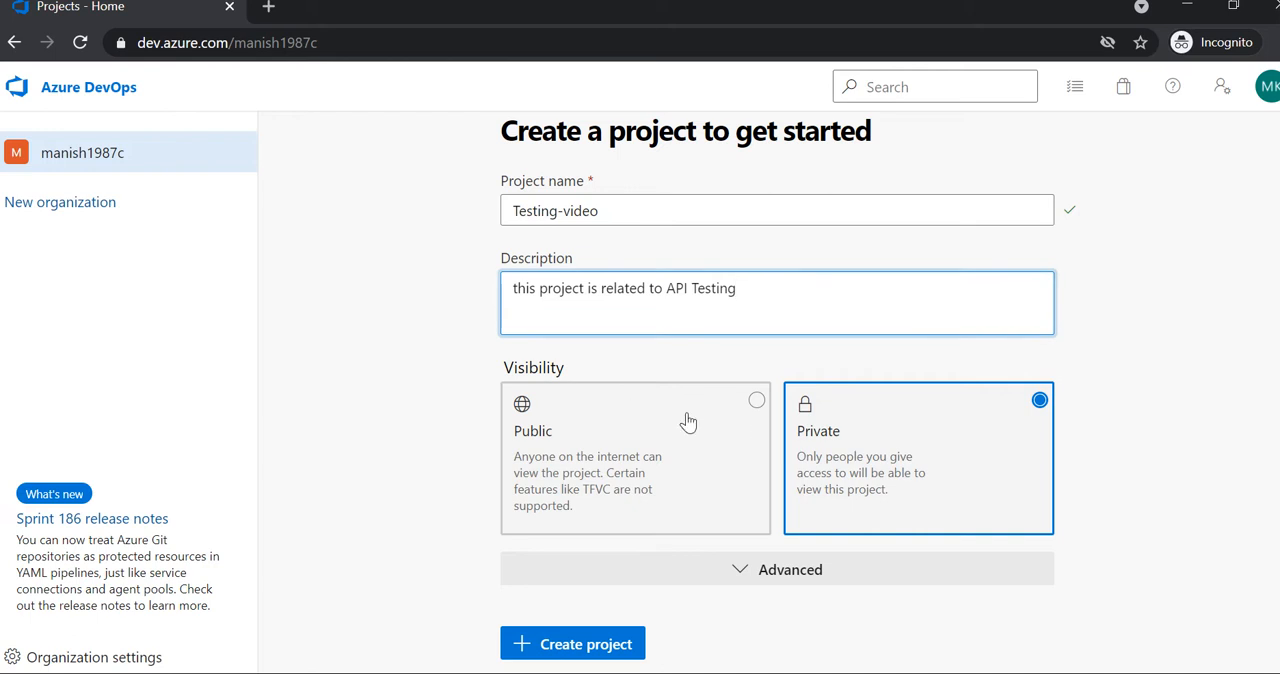
mouse_move(664, 440)
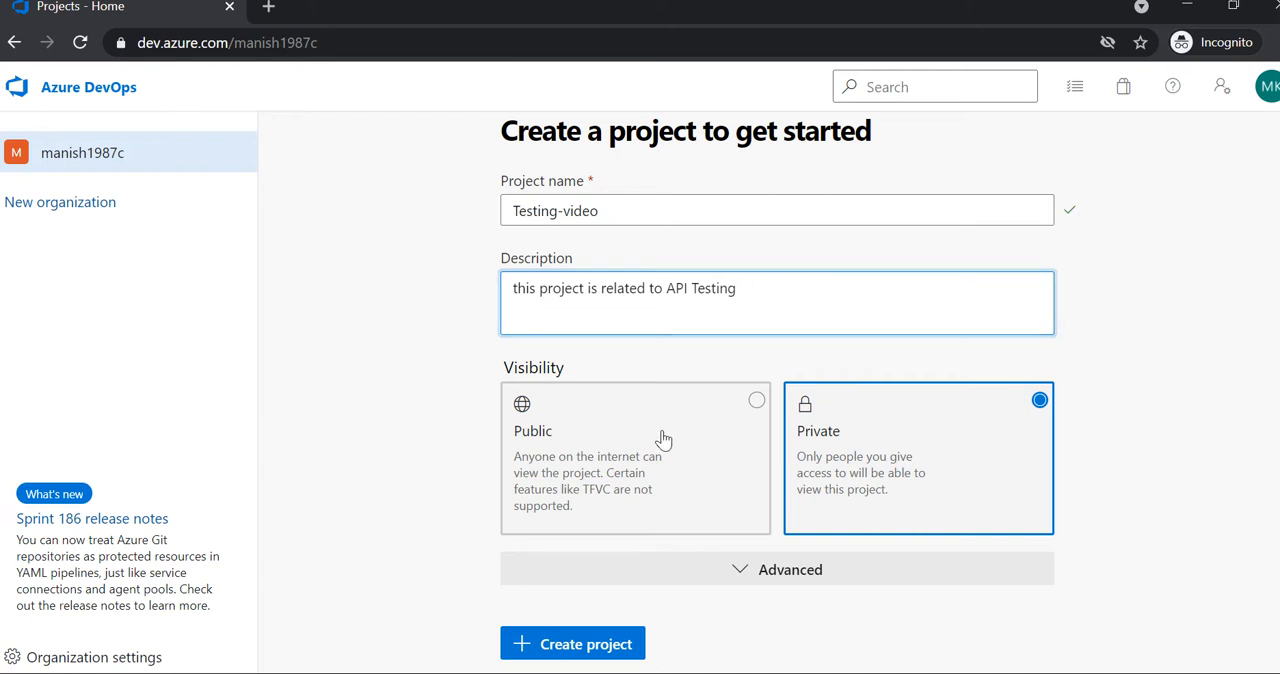
mouse_move(664, 424)
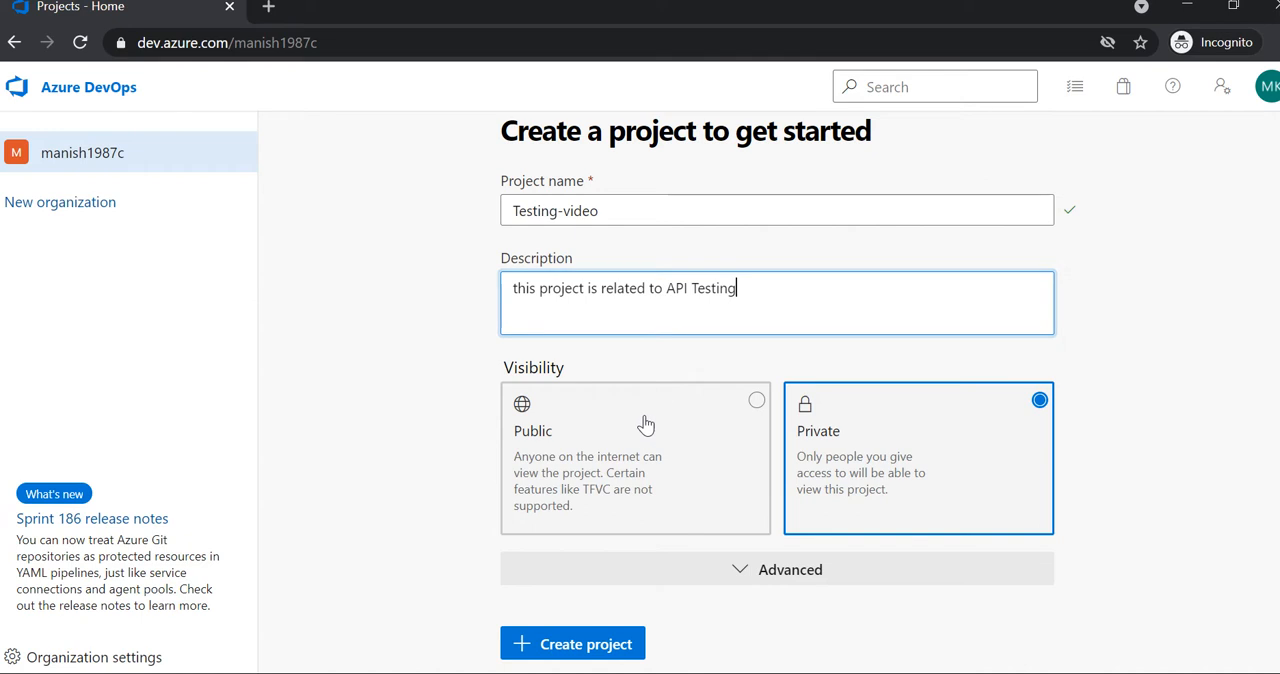
mouse_move(604, 472)
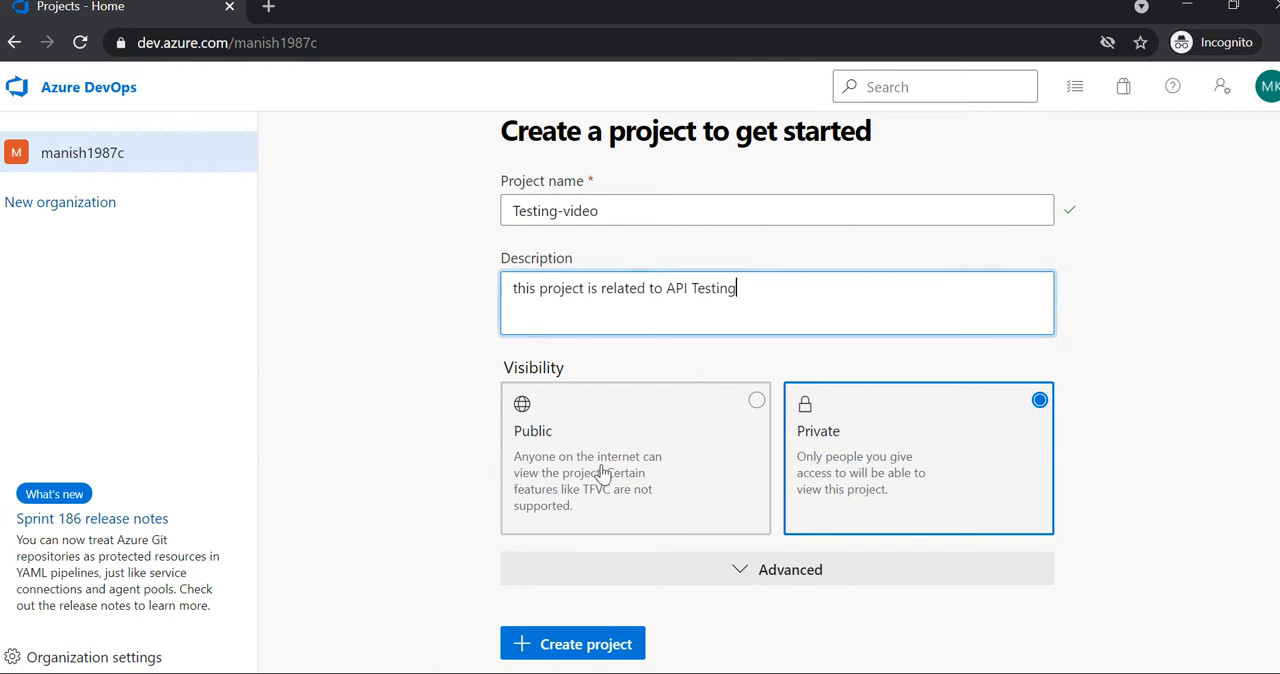
mouse_move(744, 416)
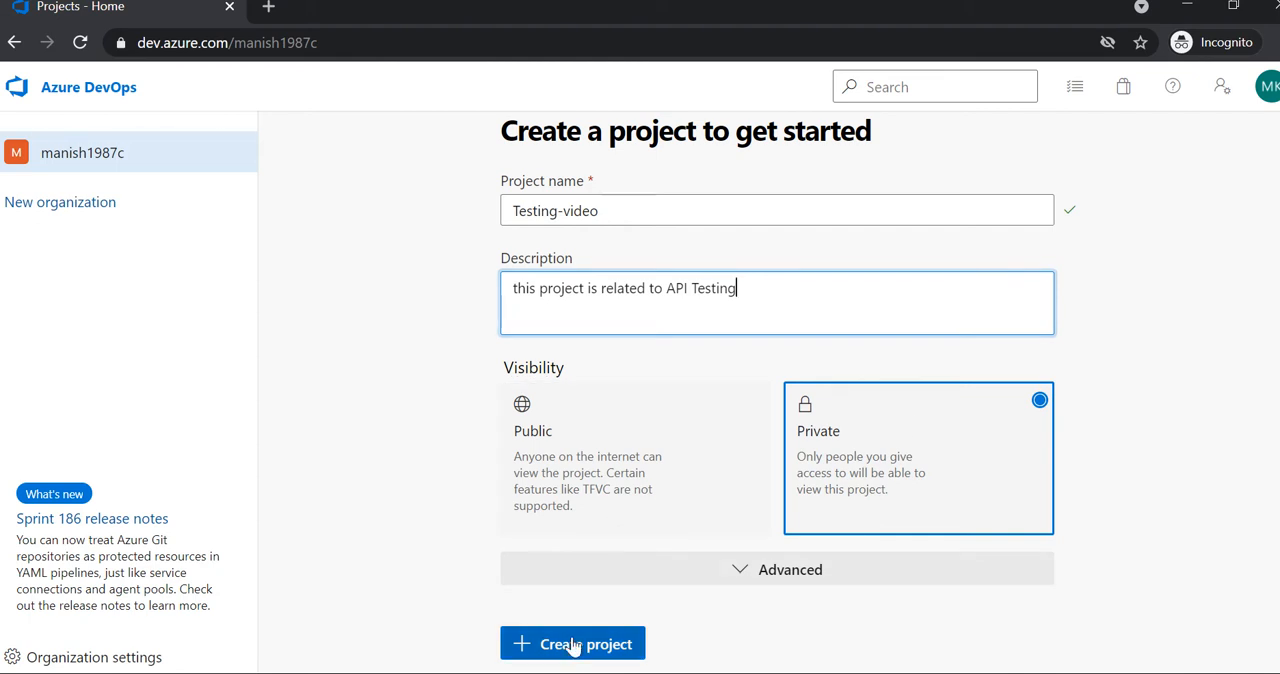
- Create the Testing-video project so its welcome page loads
left_click(572, 644)
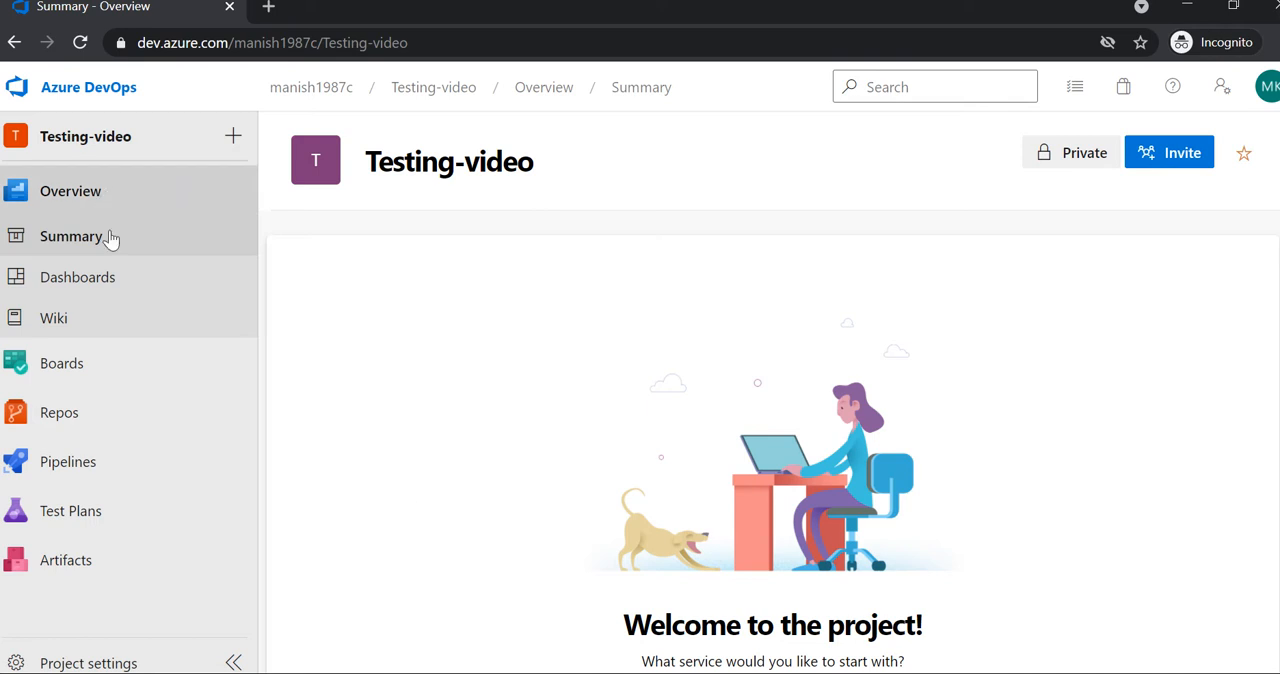
mouse_move(108, 560)
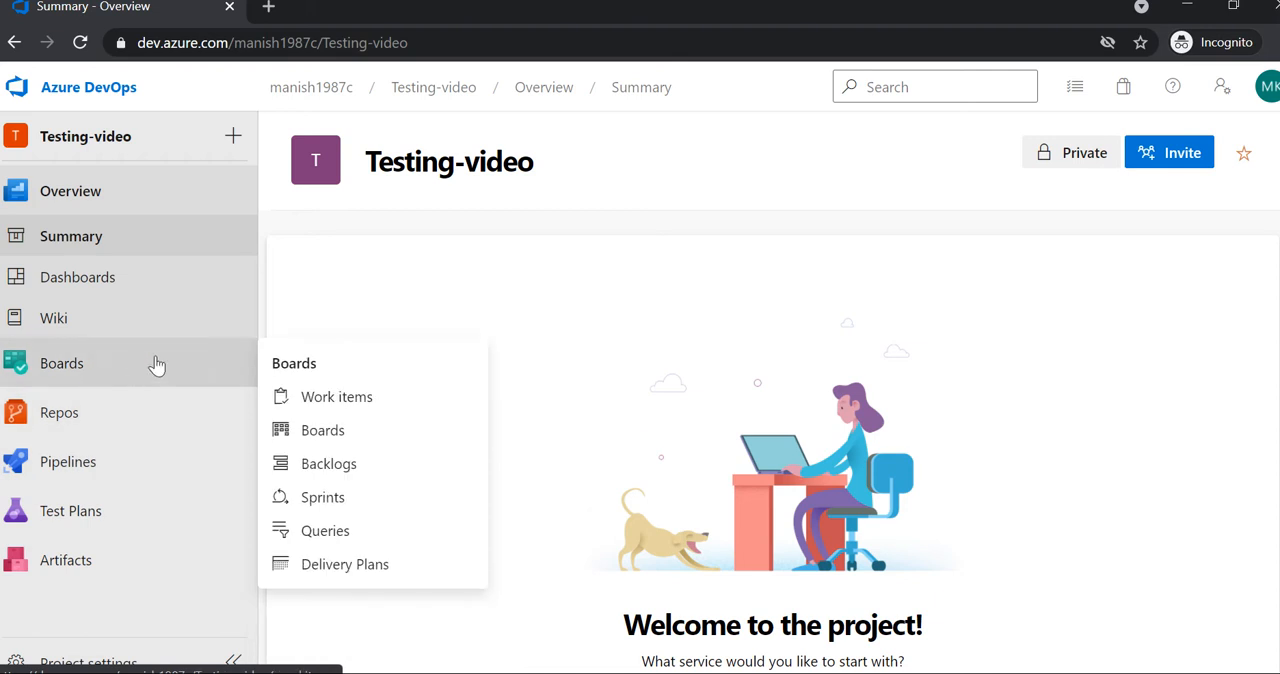
mouse_move(150, 372)
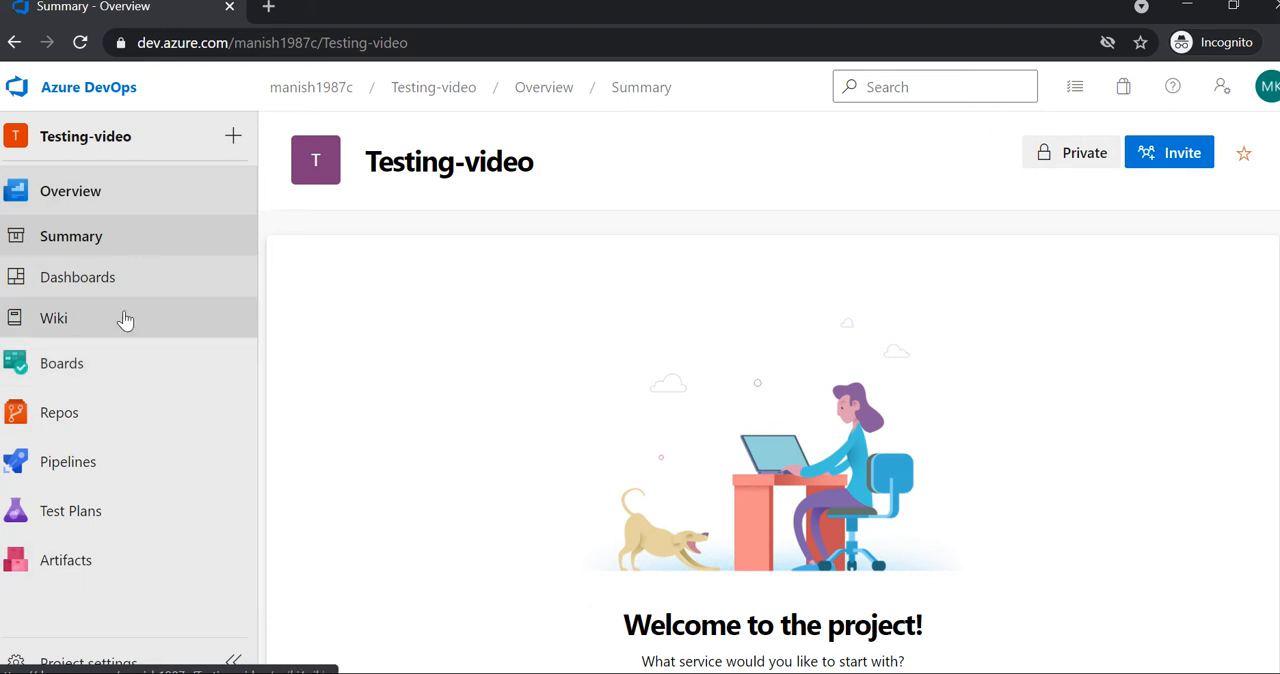
mouse_move(124, 232)
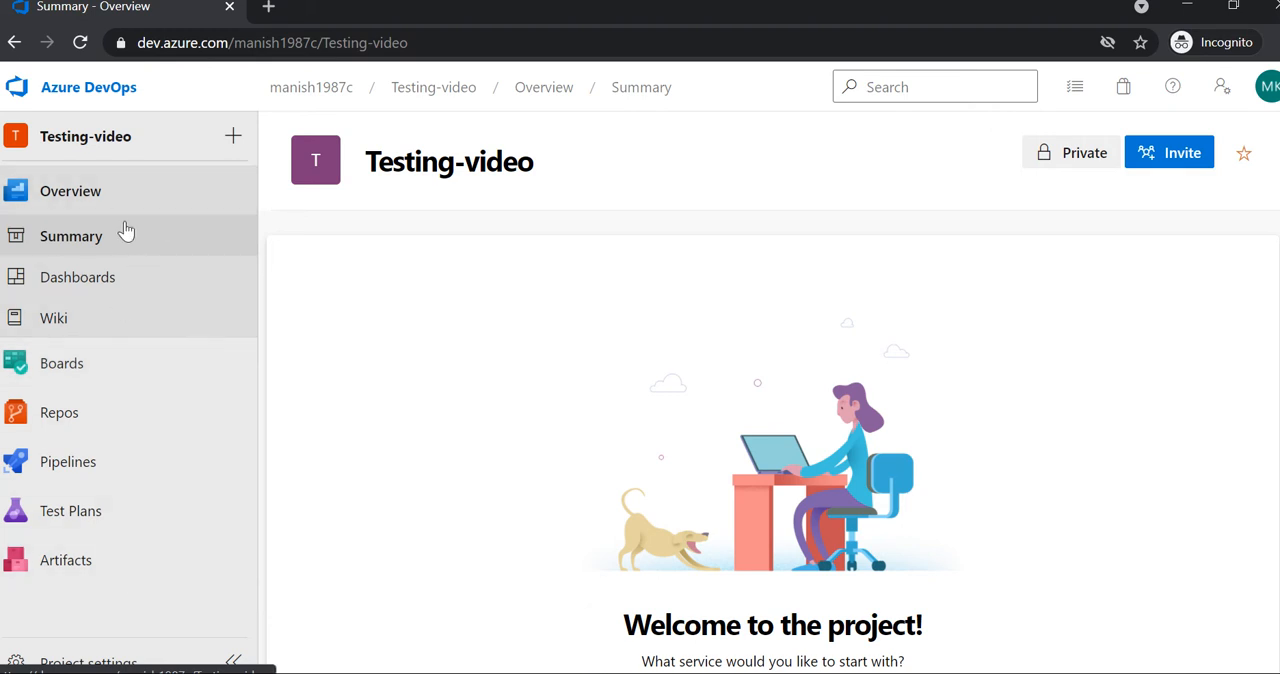
mouse_move(452, 280)
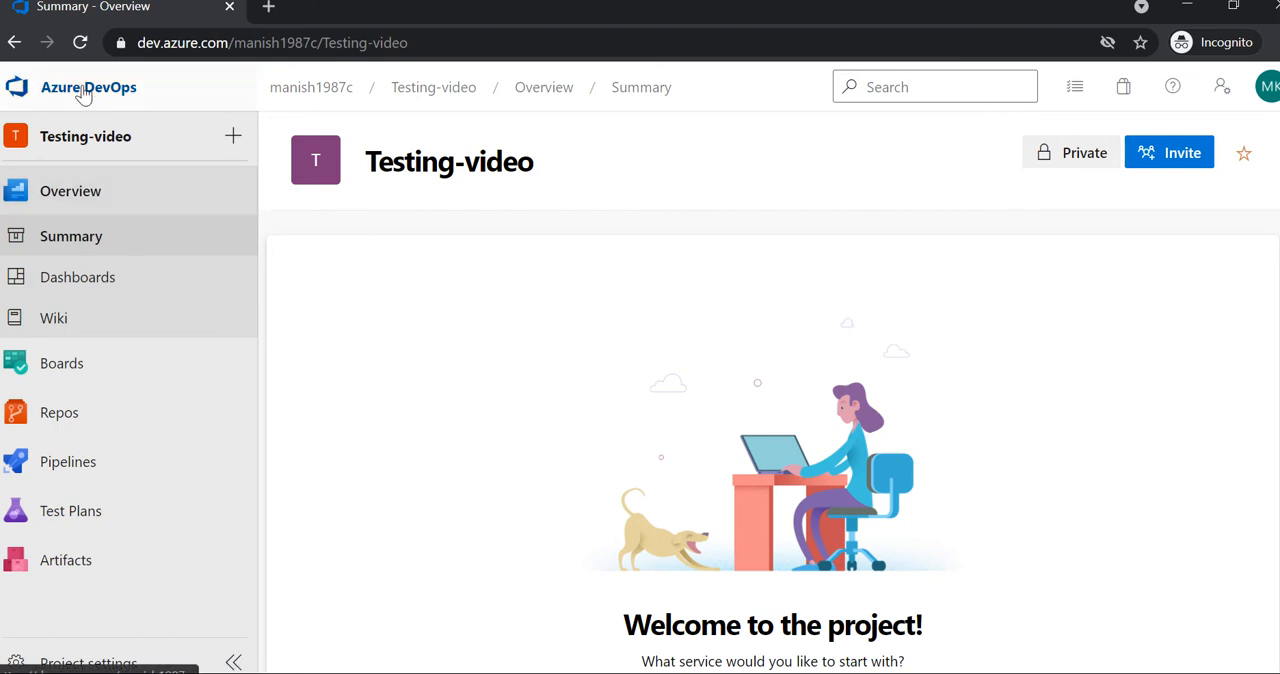
- From the organization home, reach the Projects list in Organization settings
left_click(88, 86)
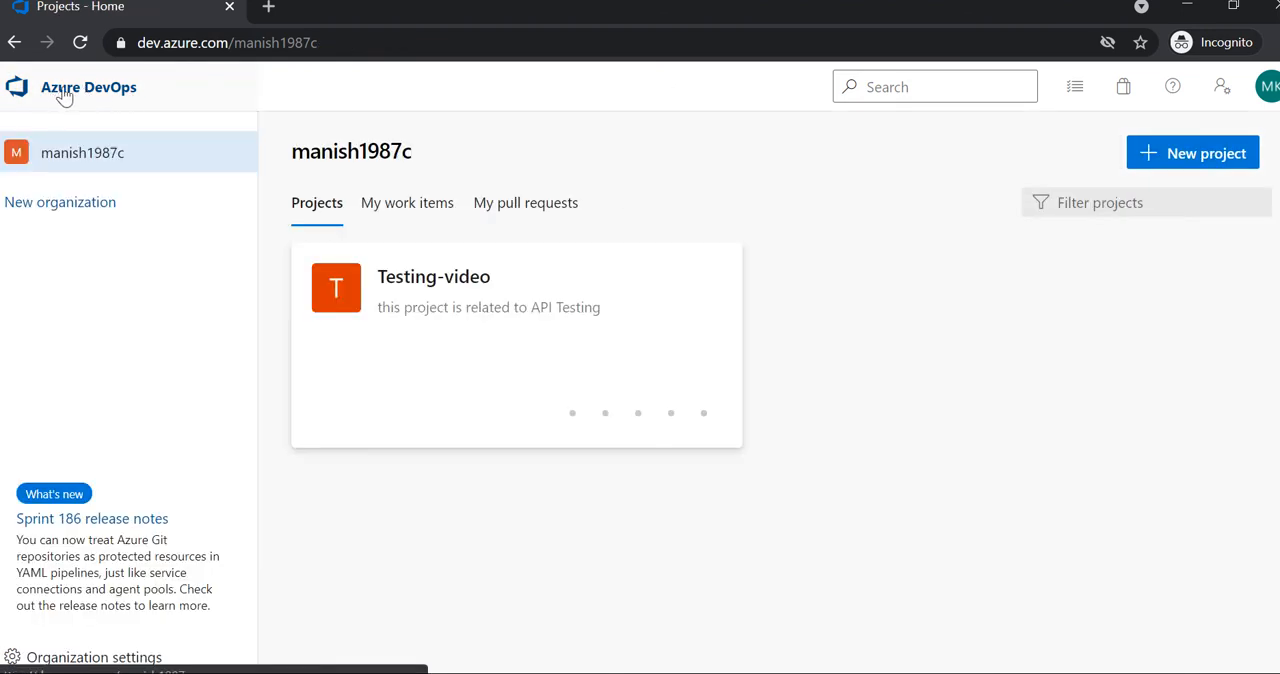
mouse_move(84, 118)
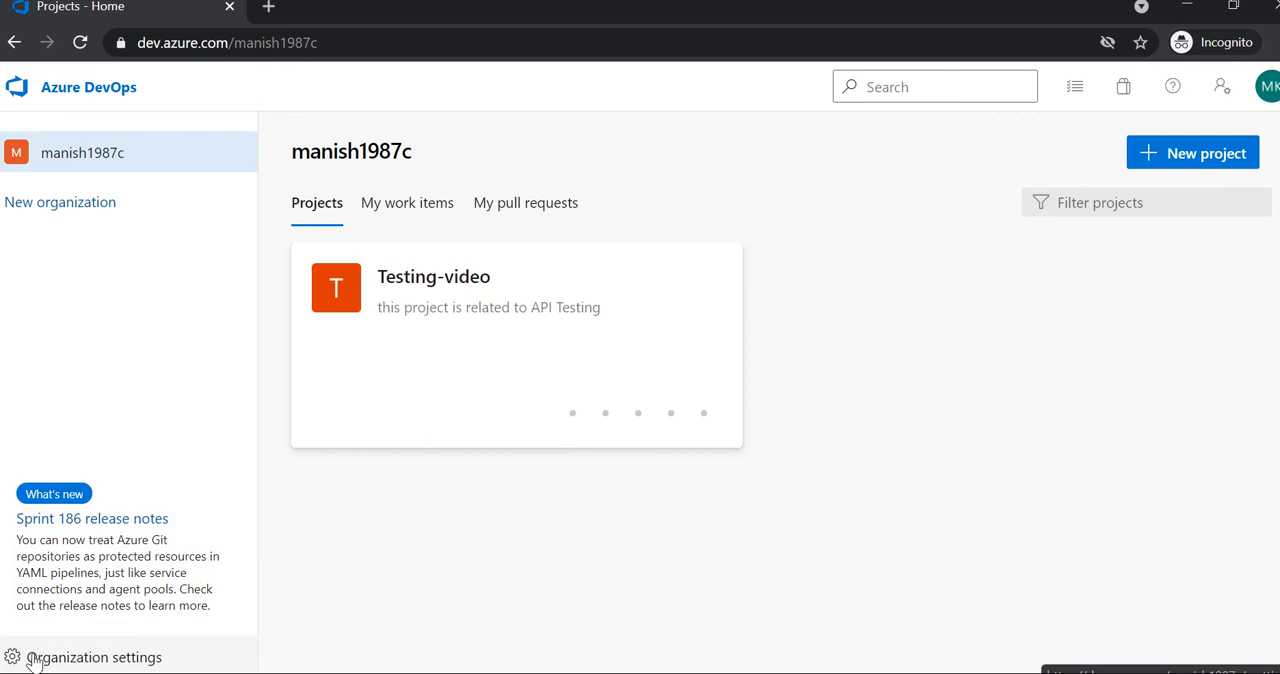
left_click(94, 656)
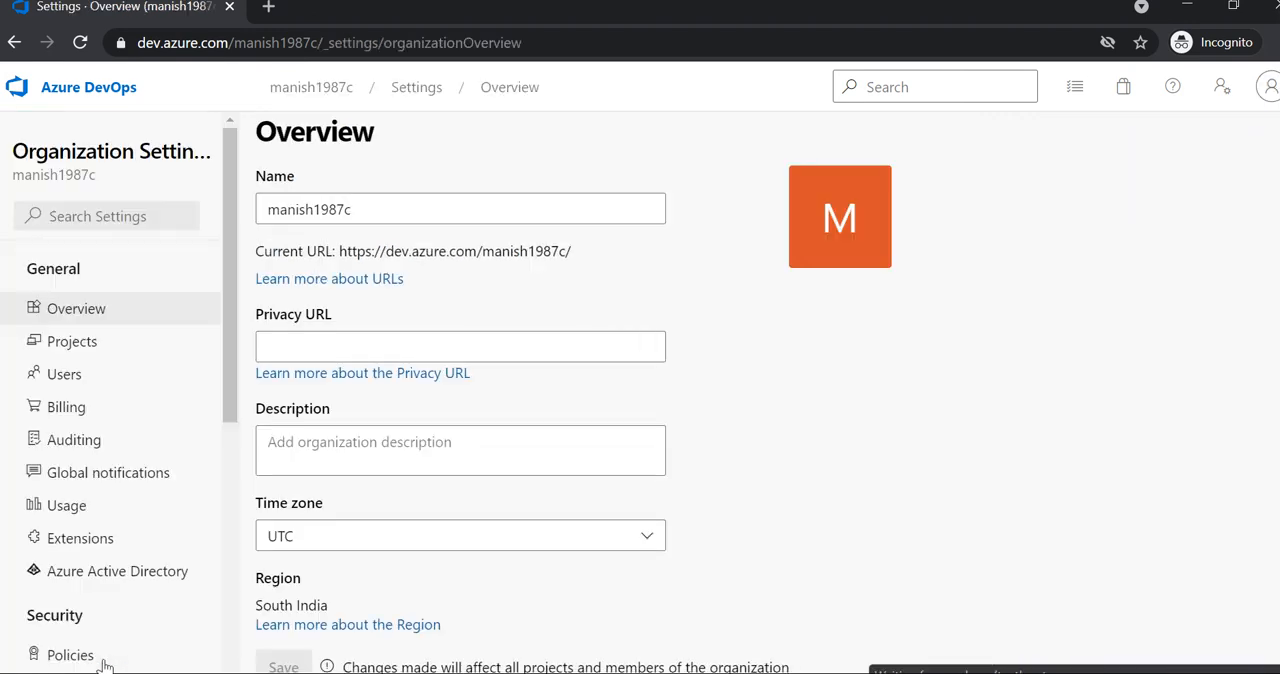
left_click(276, 252)
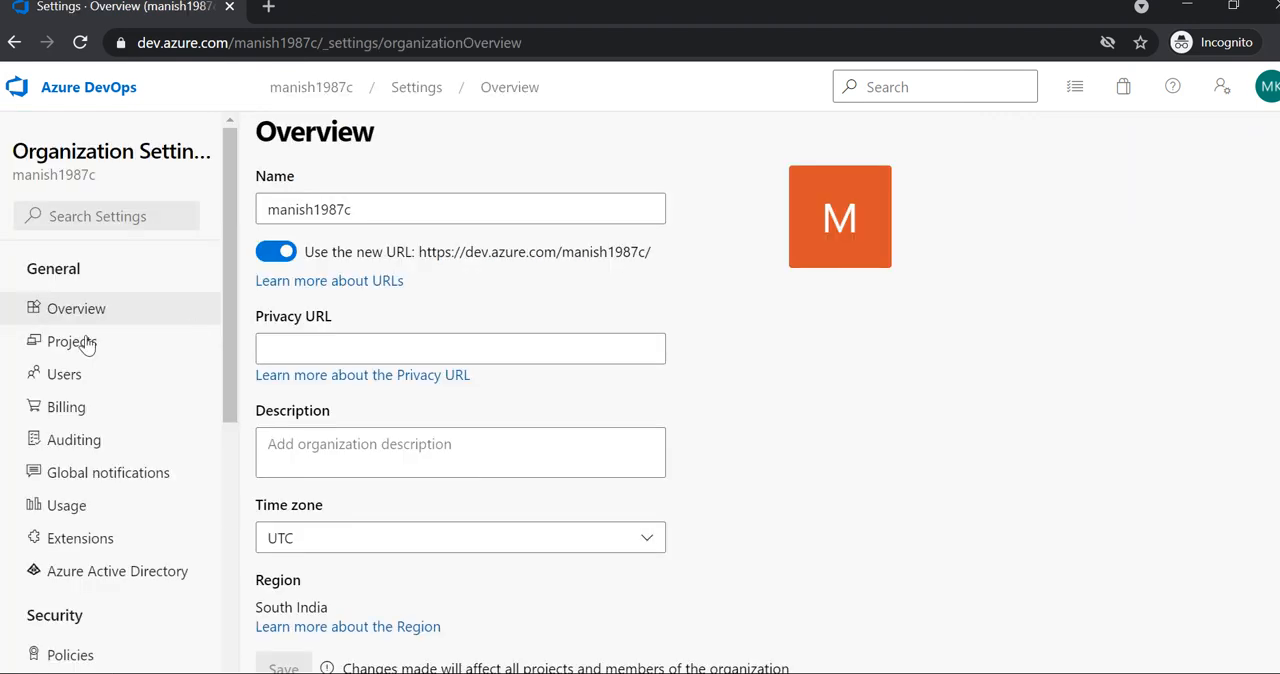
left_click(72, 340)
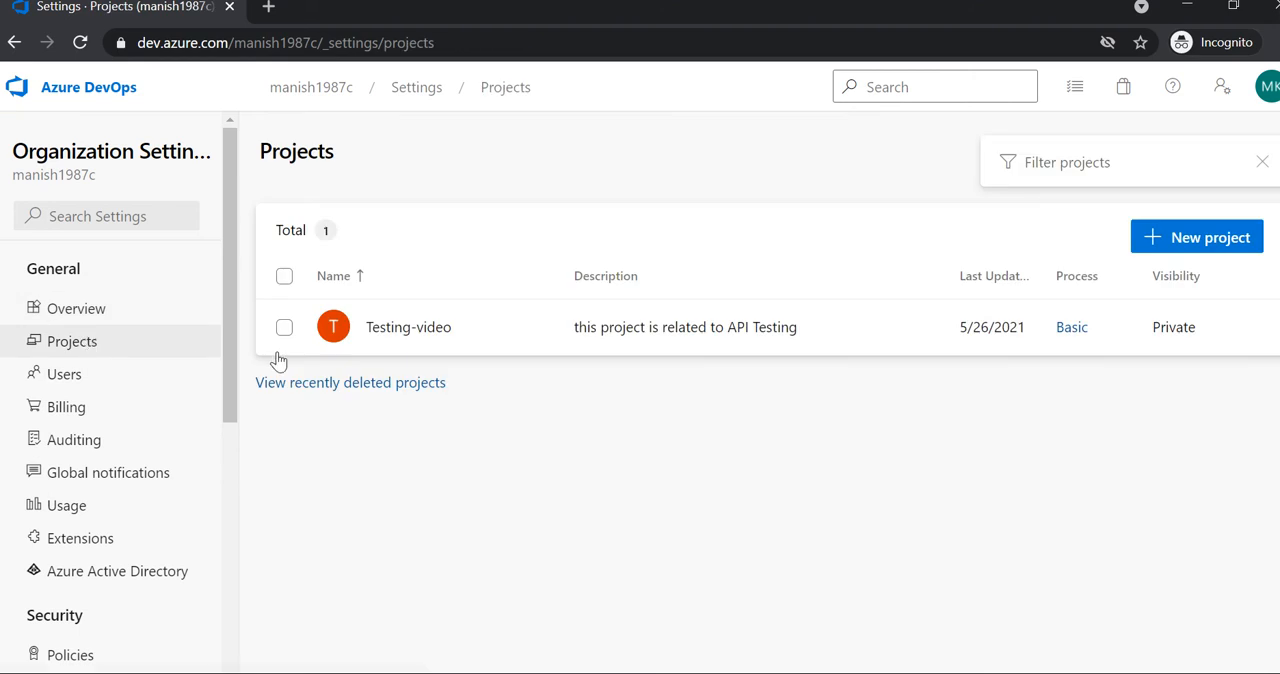
mouse_move(304, 446)
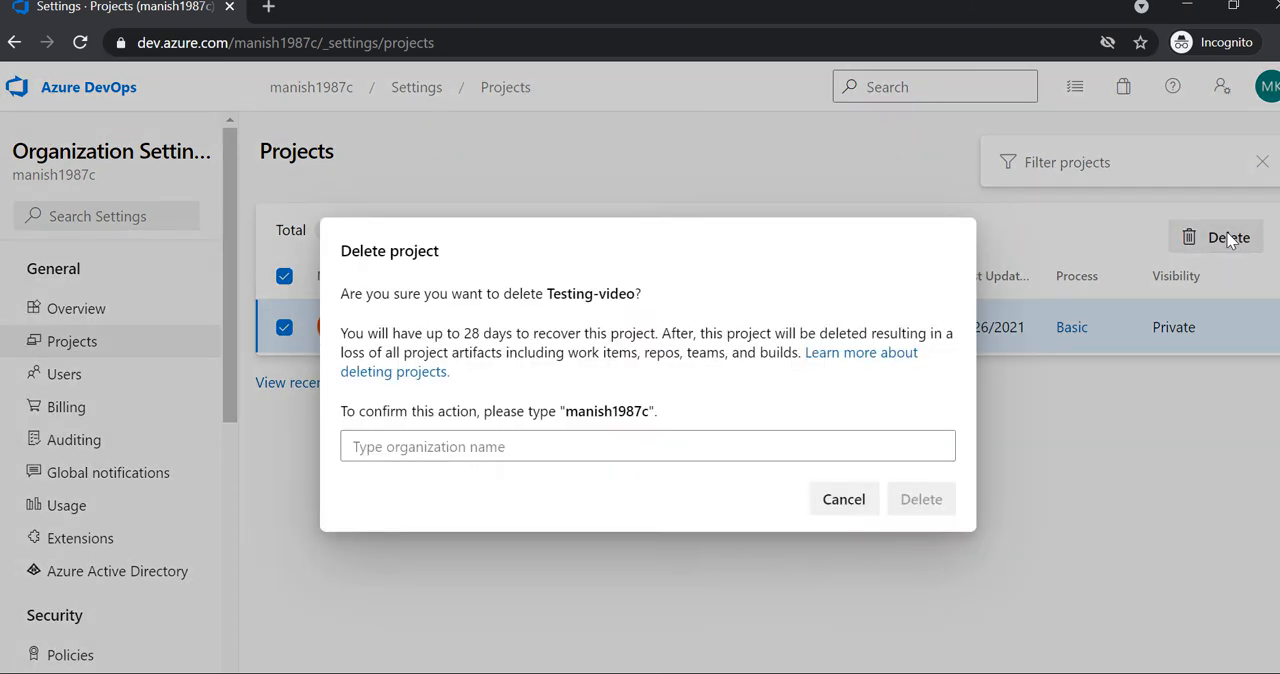
- Delete Testing-video, confirming with the organization name 'manish1987c'
left_click(648, 446)
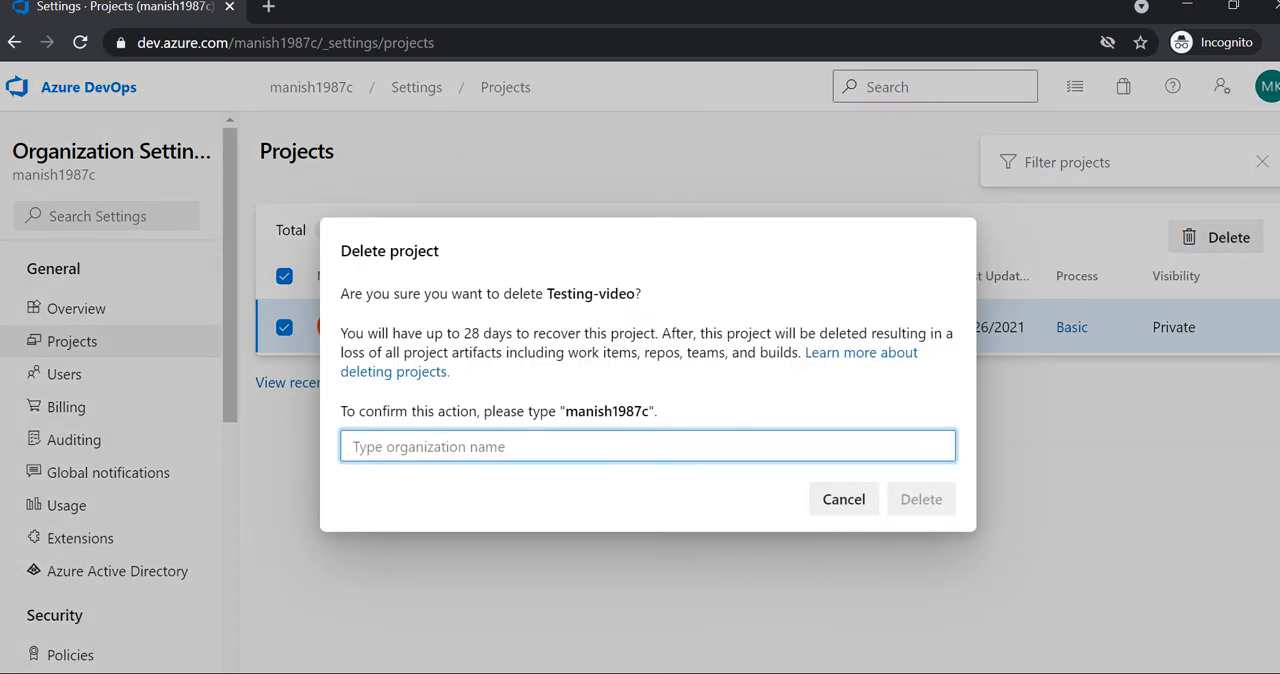
left_click(648, 446)
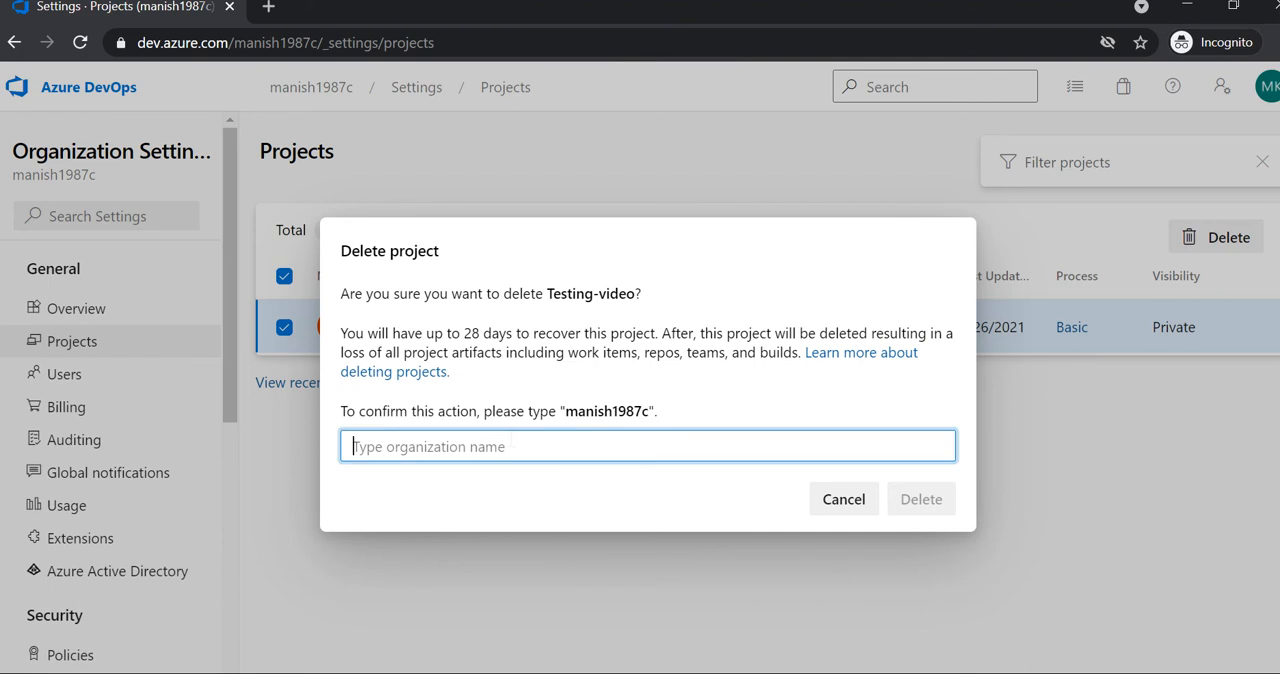
type("manish19")
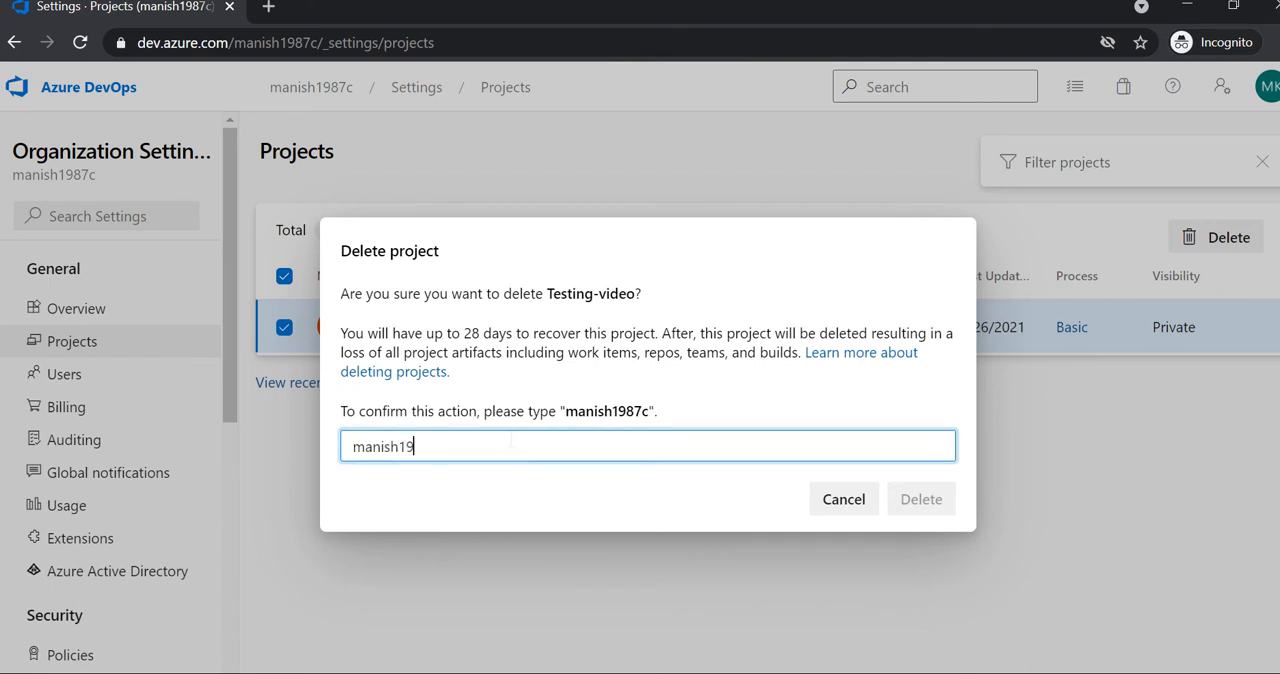
type("87c")
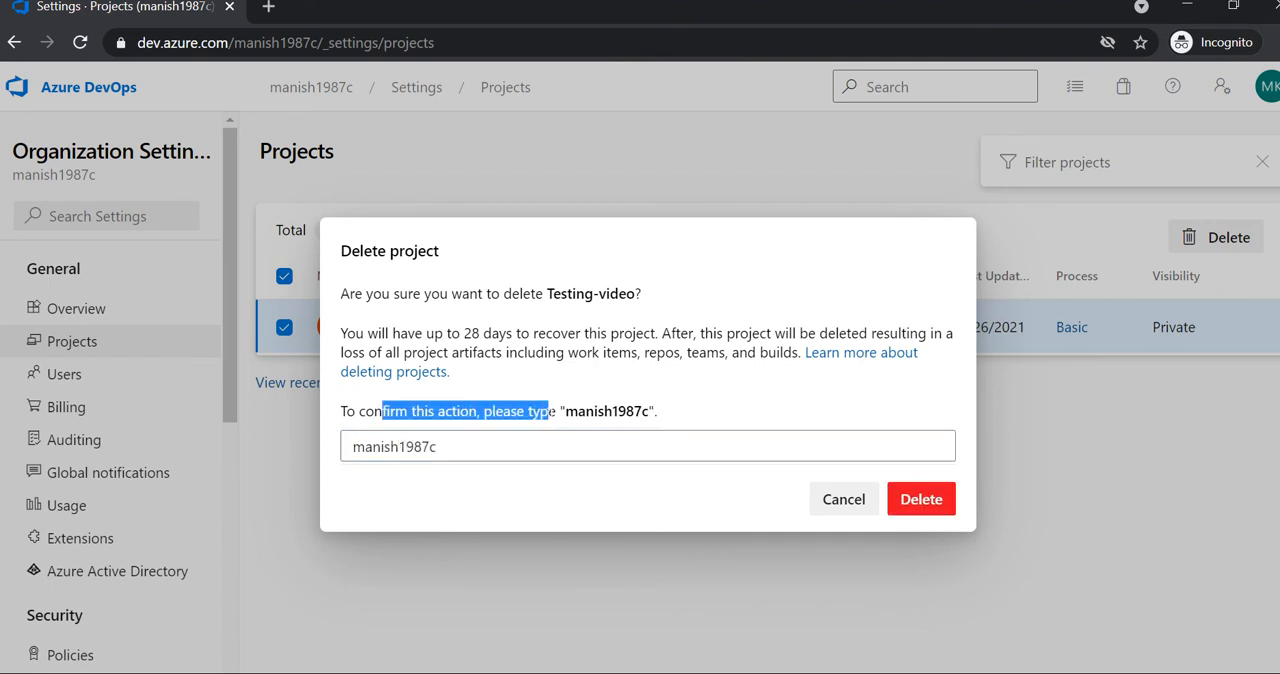
left_click(920, 500)
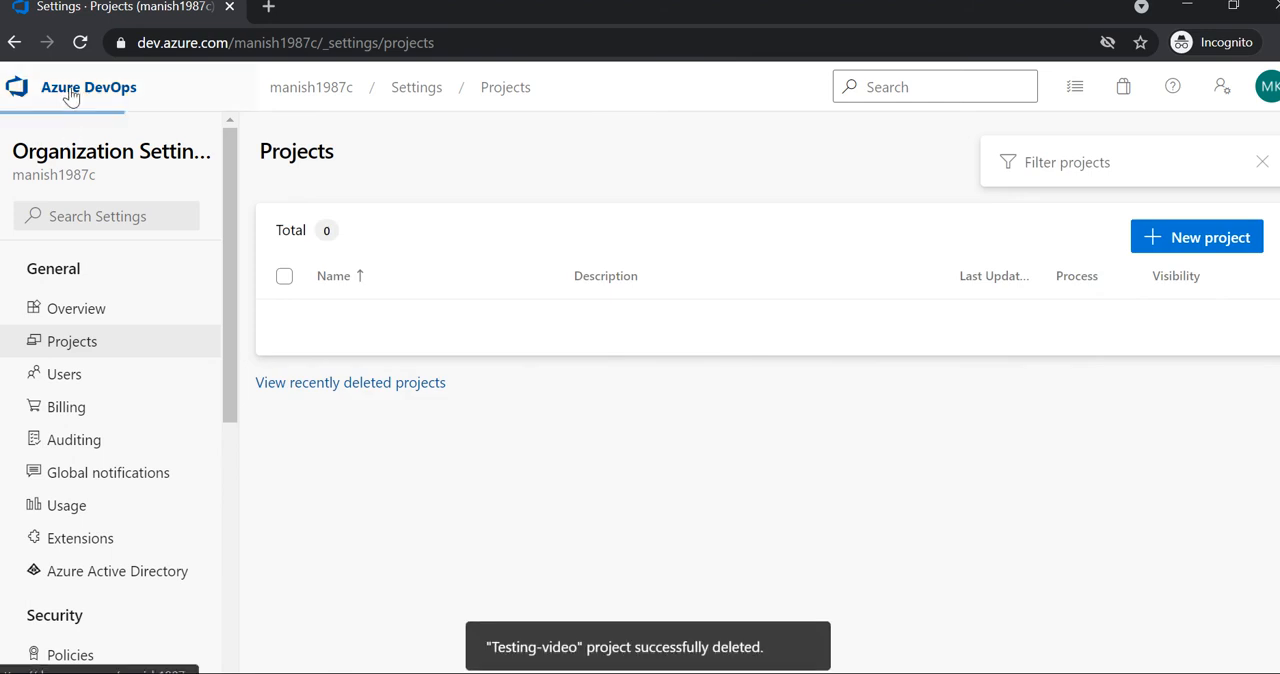
- Return to the organization home showing an empty Create project form
left_click(88, 86)
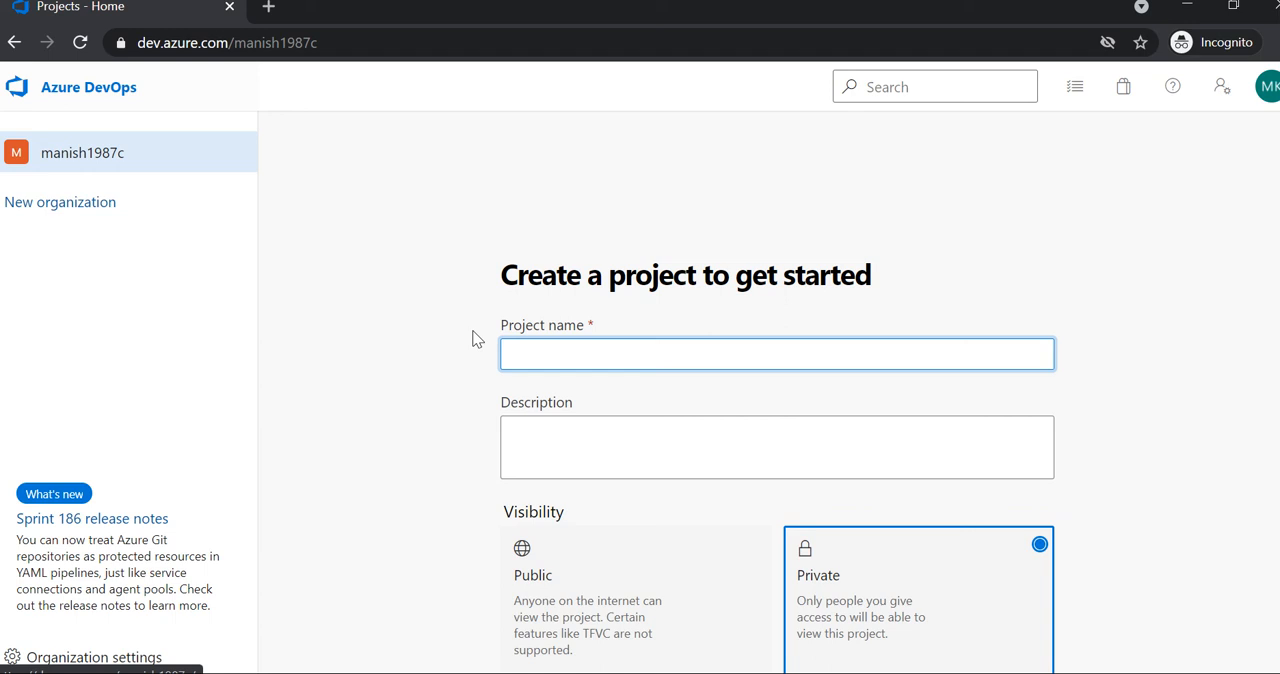
left_click(776, 354)
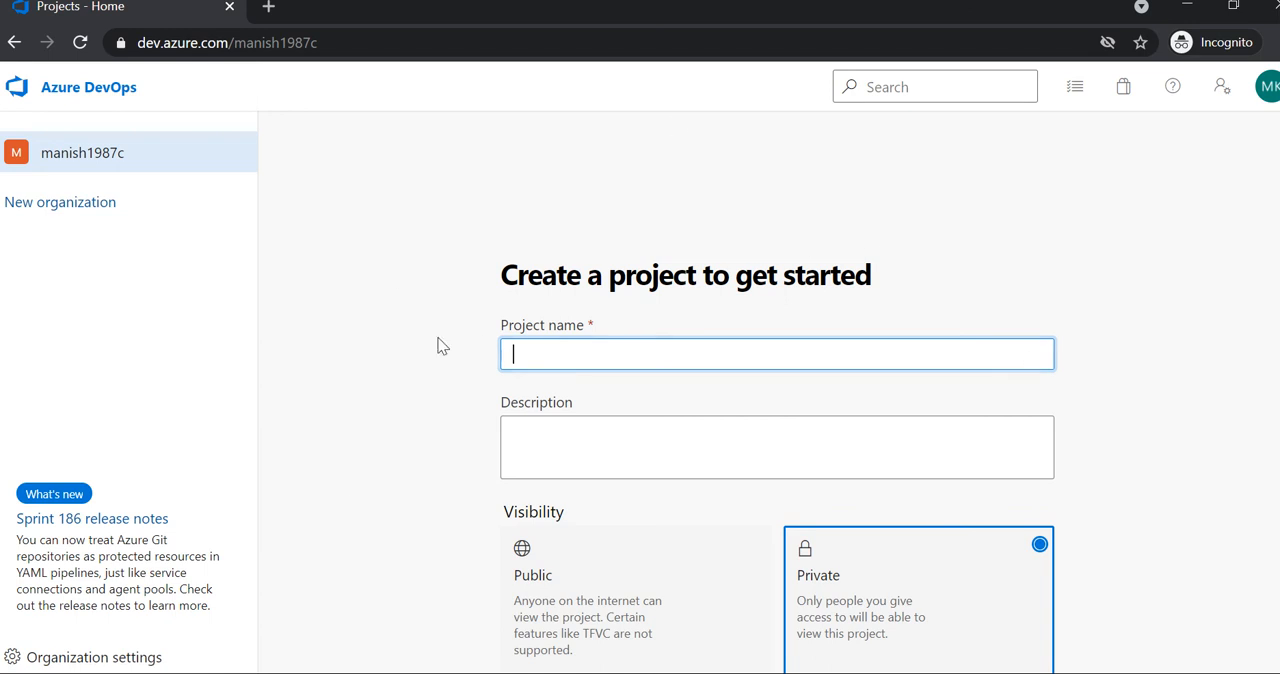
mouse_move(616, 242)
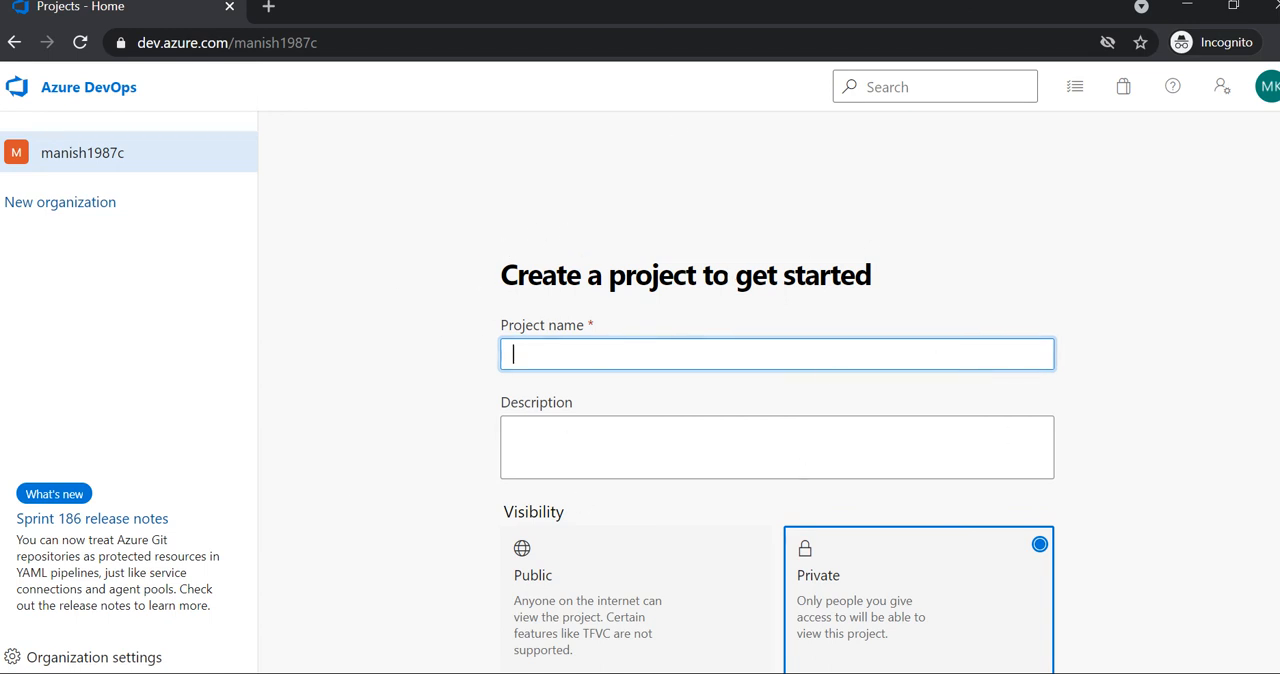
mouse_move(828, 312)
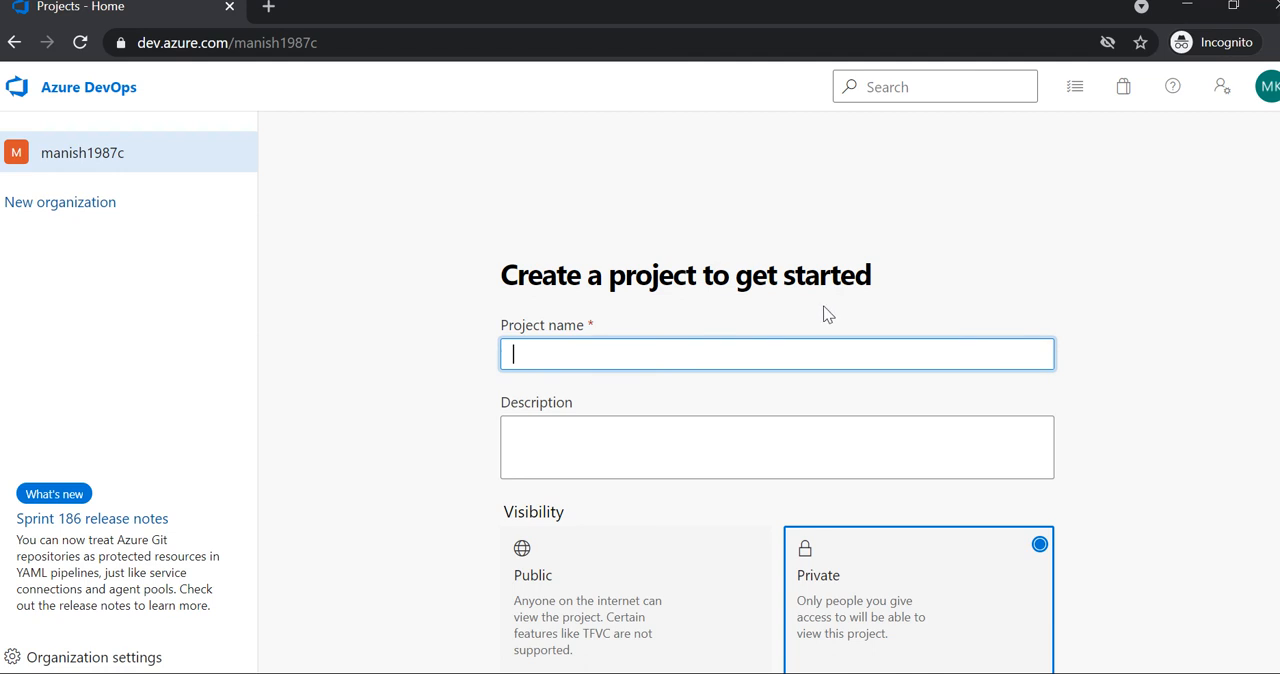